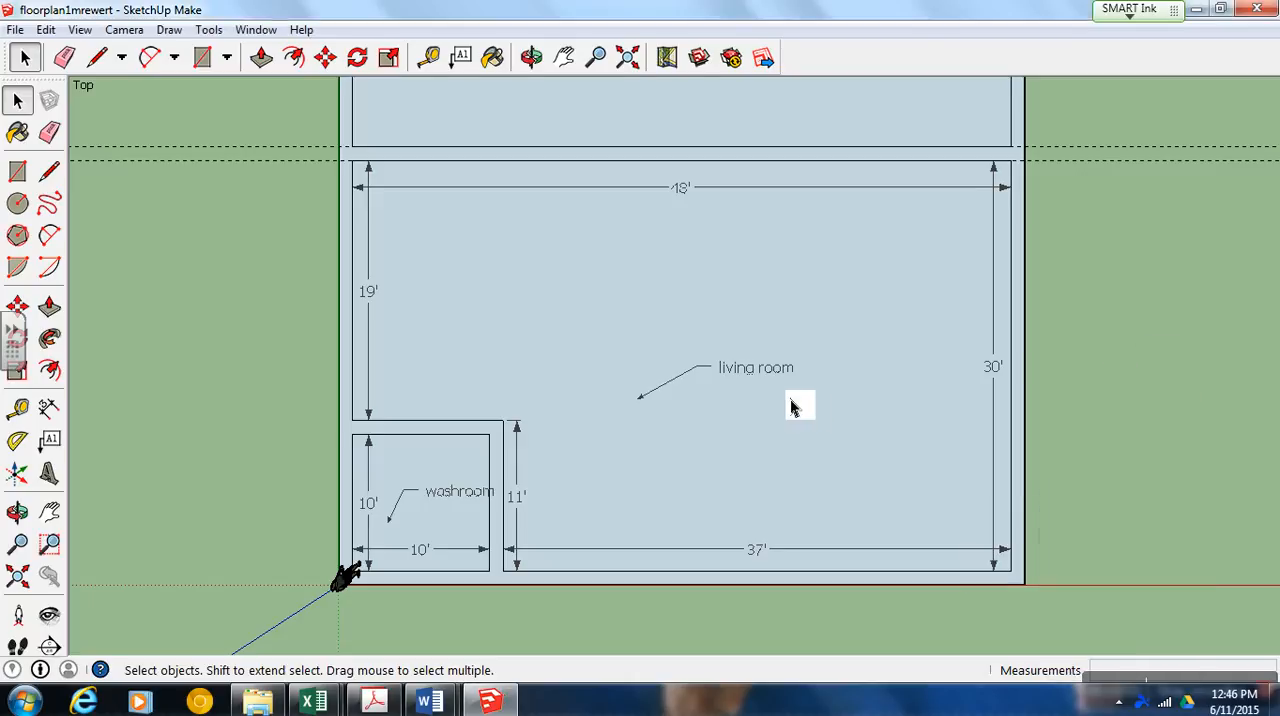
{"action": "mouse_move", "coordinate": [823, 395]}
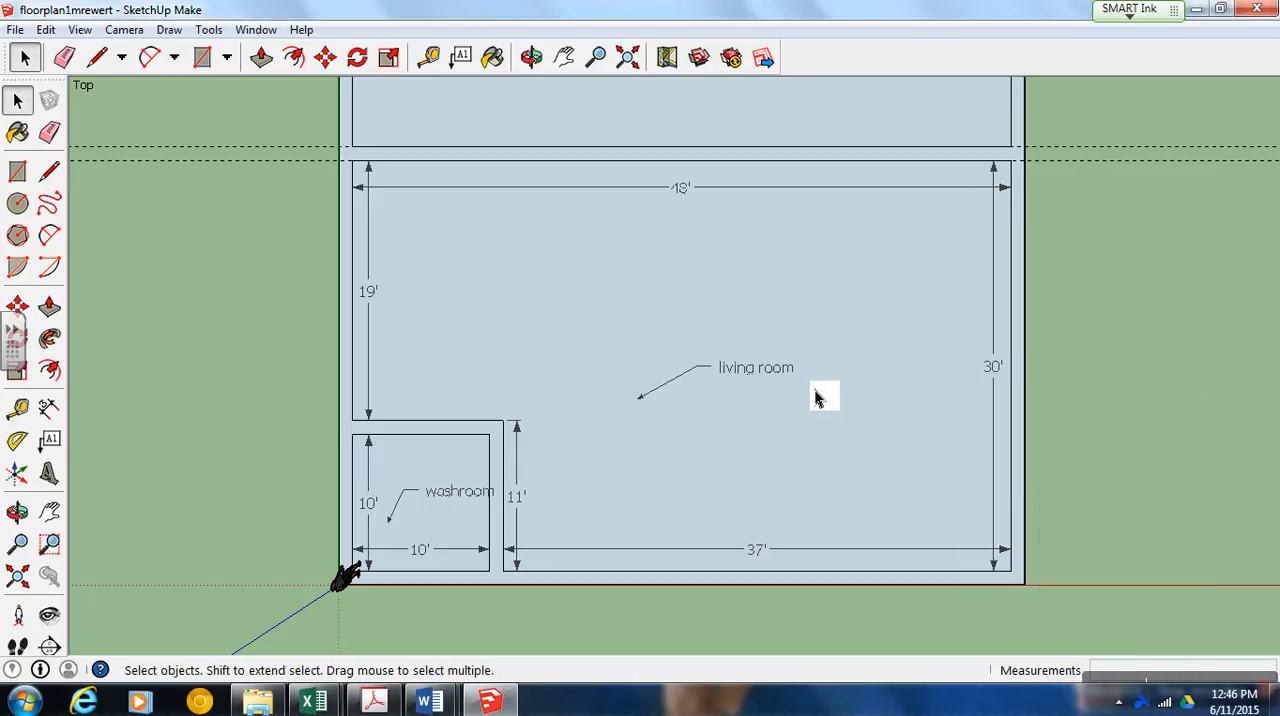
{"action": "mouse_move", "coordinate": [713, 365]}
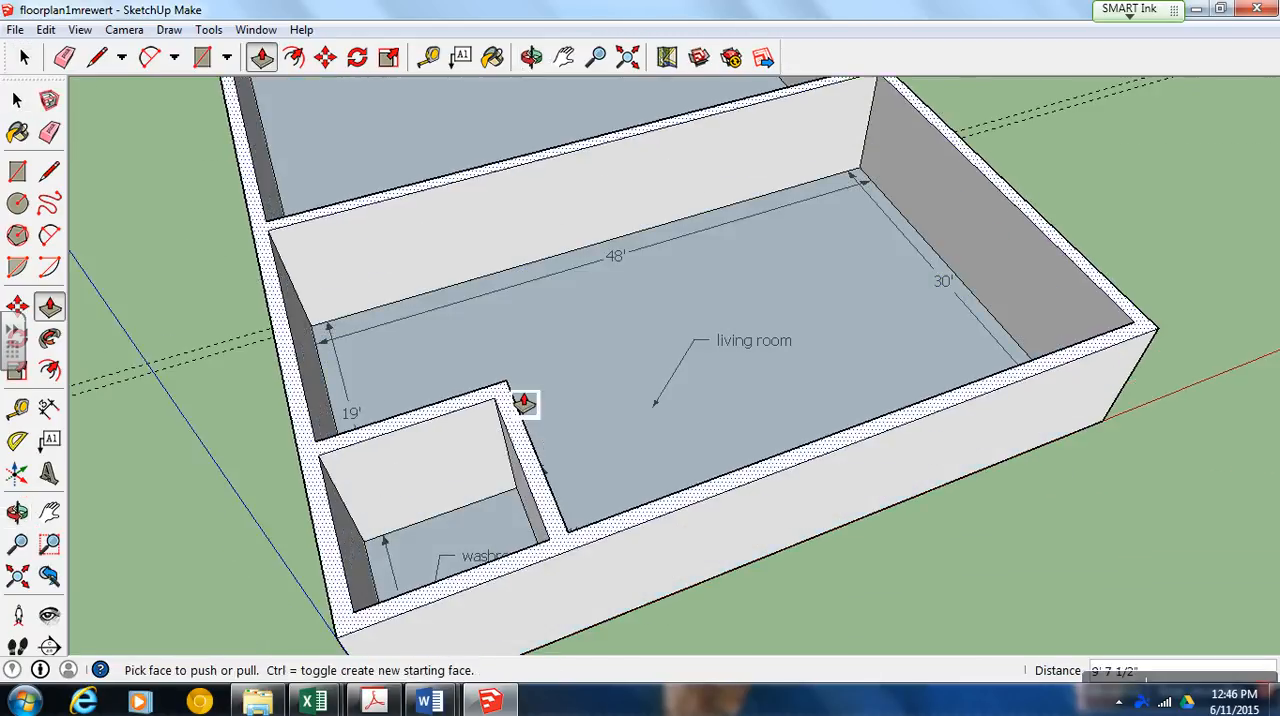
Restore the top view and erase the wall edge beside the washroom to open a doorway.
{"action": "left_click", "coordinate": [123, 29]}
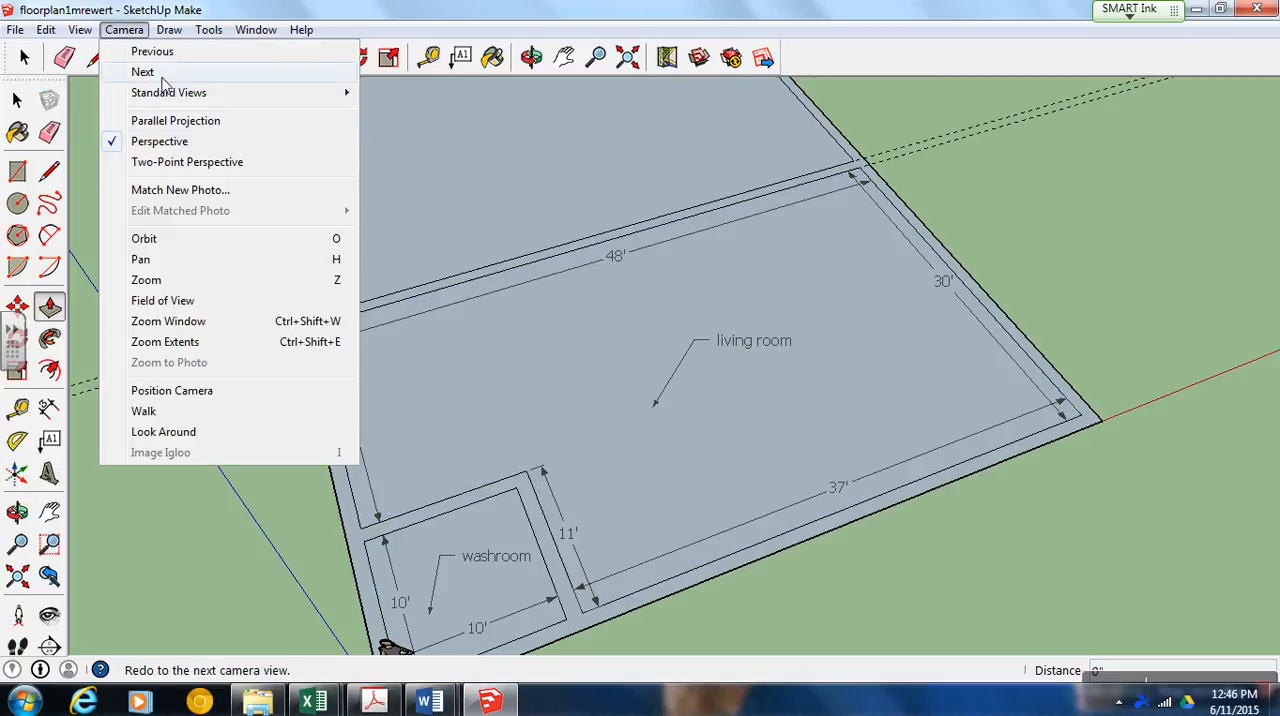
{"action": "left_click", "coordinate": [168, 92]}
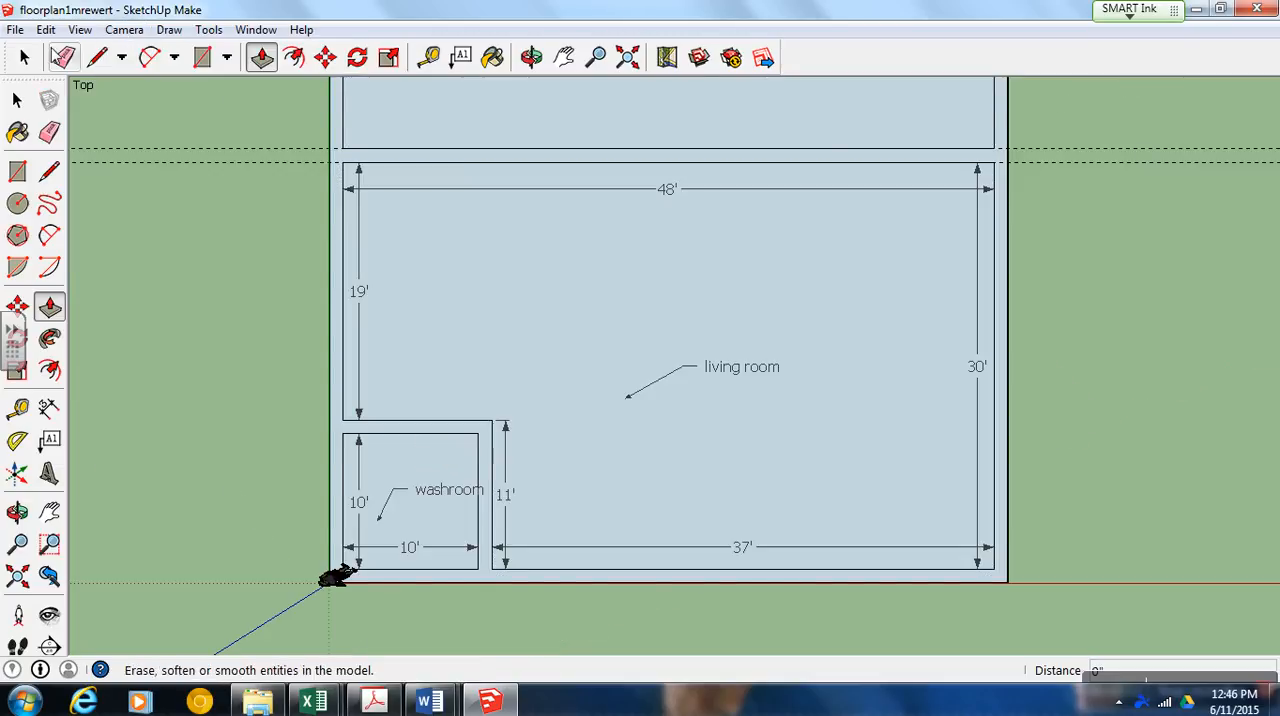
{"action": "left_click", "coordinate": [428, 56]}
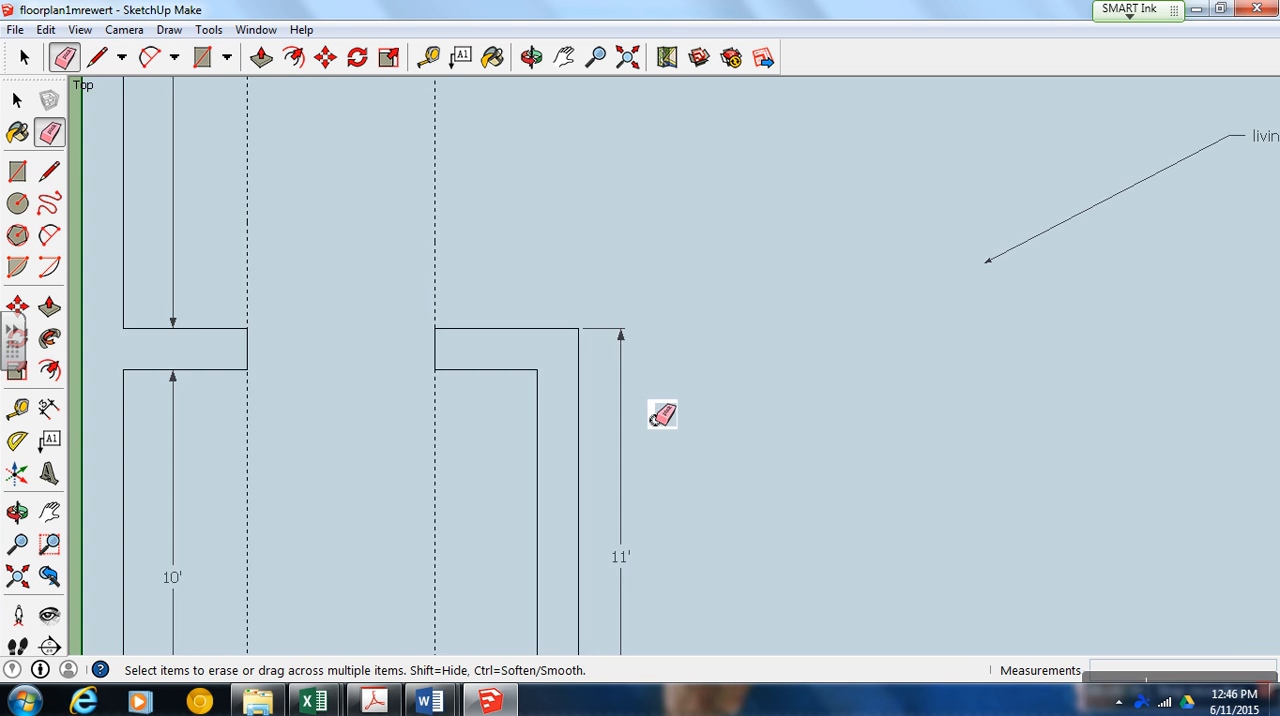
{"action": "left_click", "coordinate": [531, 57]}
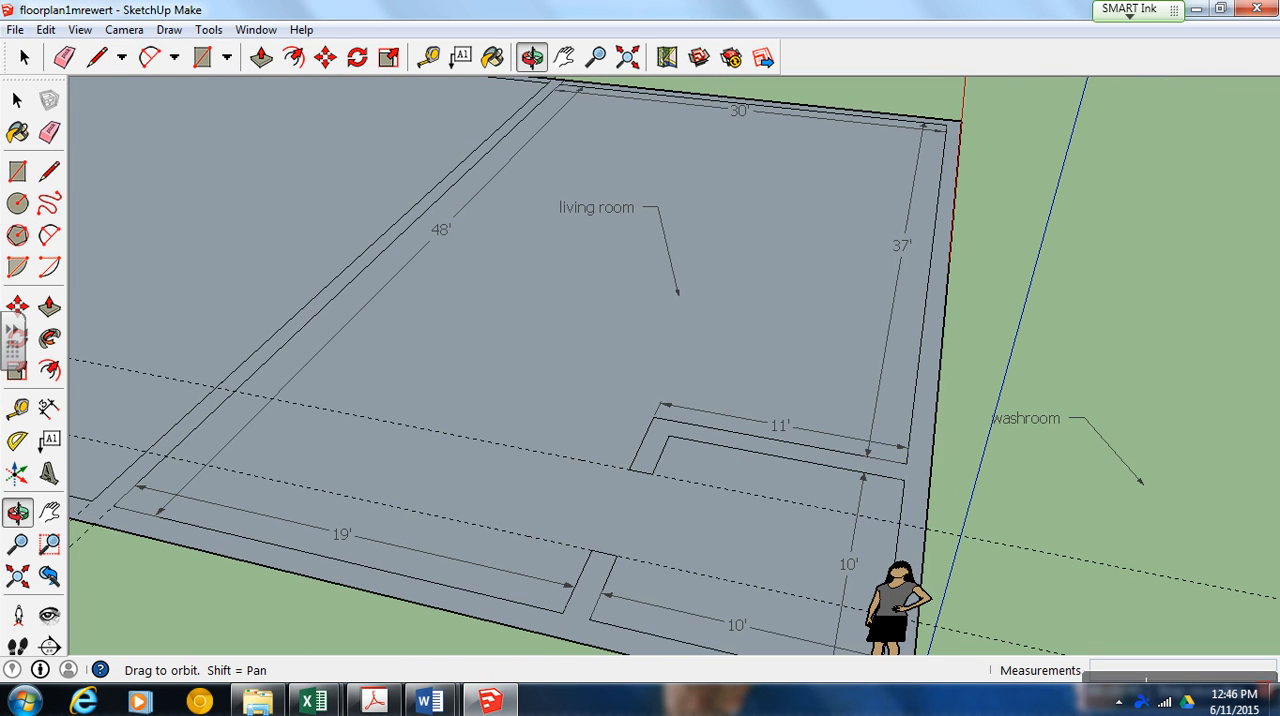
Select the misplaced label and place a 'washroom' text label inside the washroom.
{"action": "left_click", "coordinate": [17, 57]}
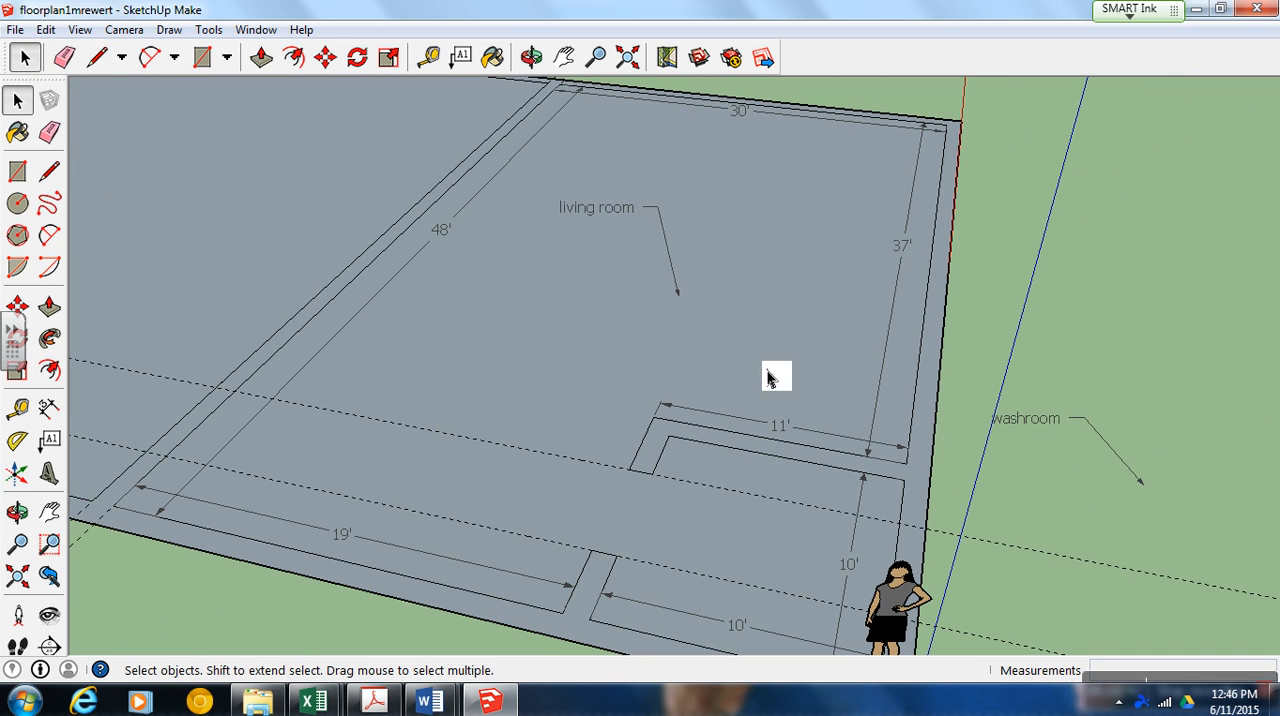
{"action": "left_click", "coordinate": [777, 377]}
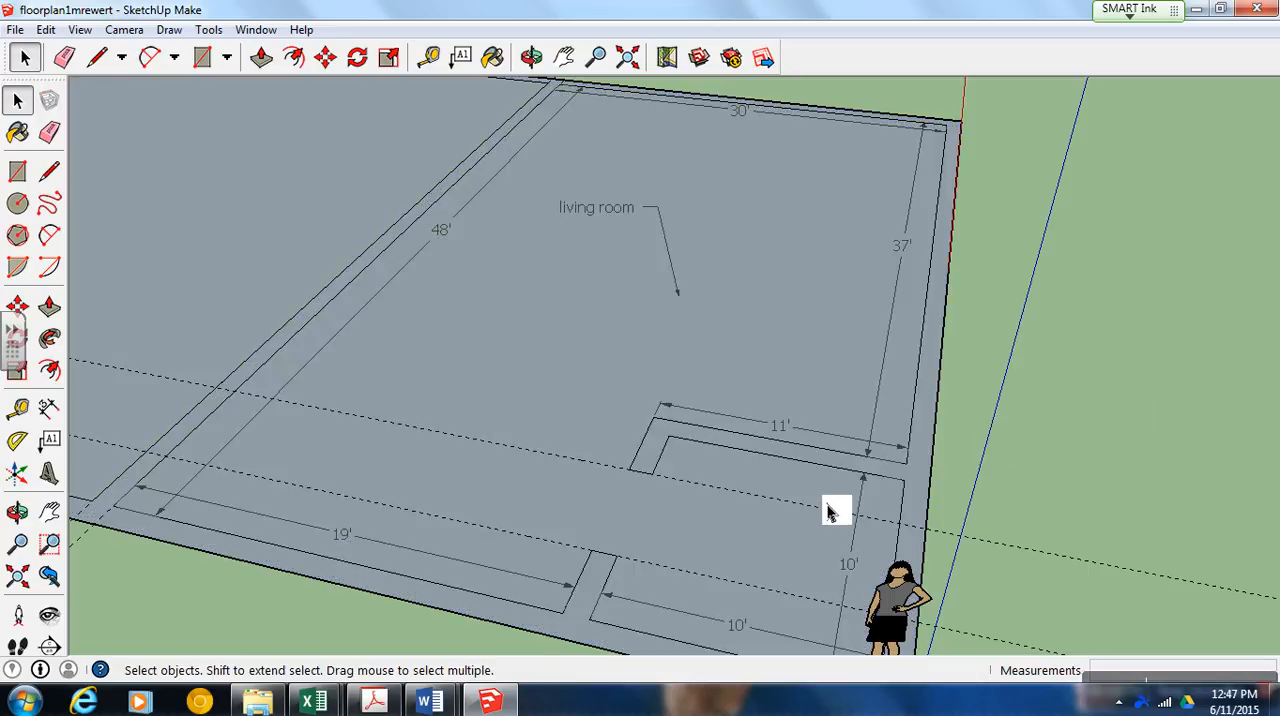
{"action": "left_click", "coordinate": [461, 57]}
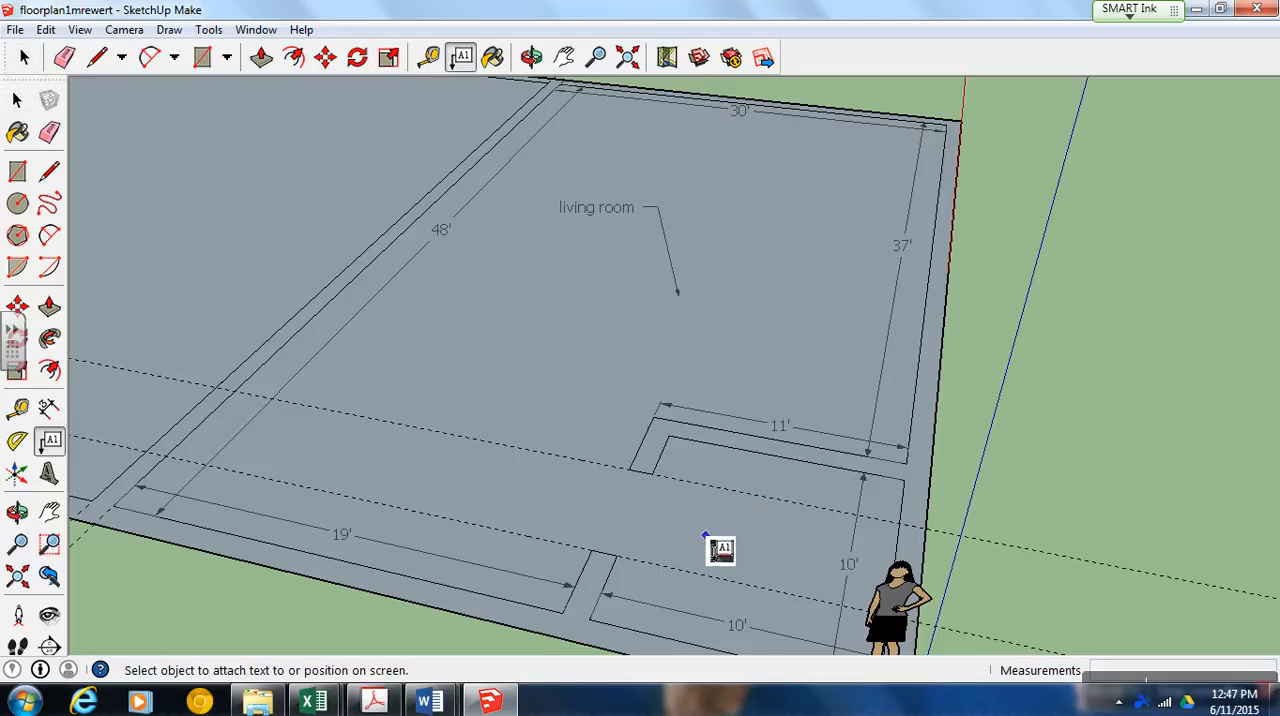
{"action": "left_click", "coordinate": [705, 535]}
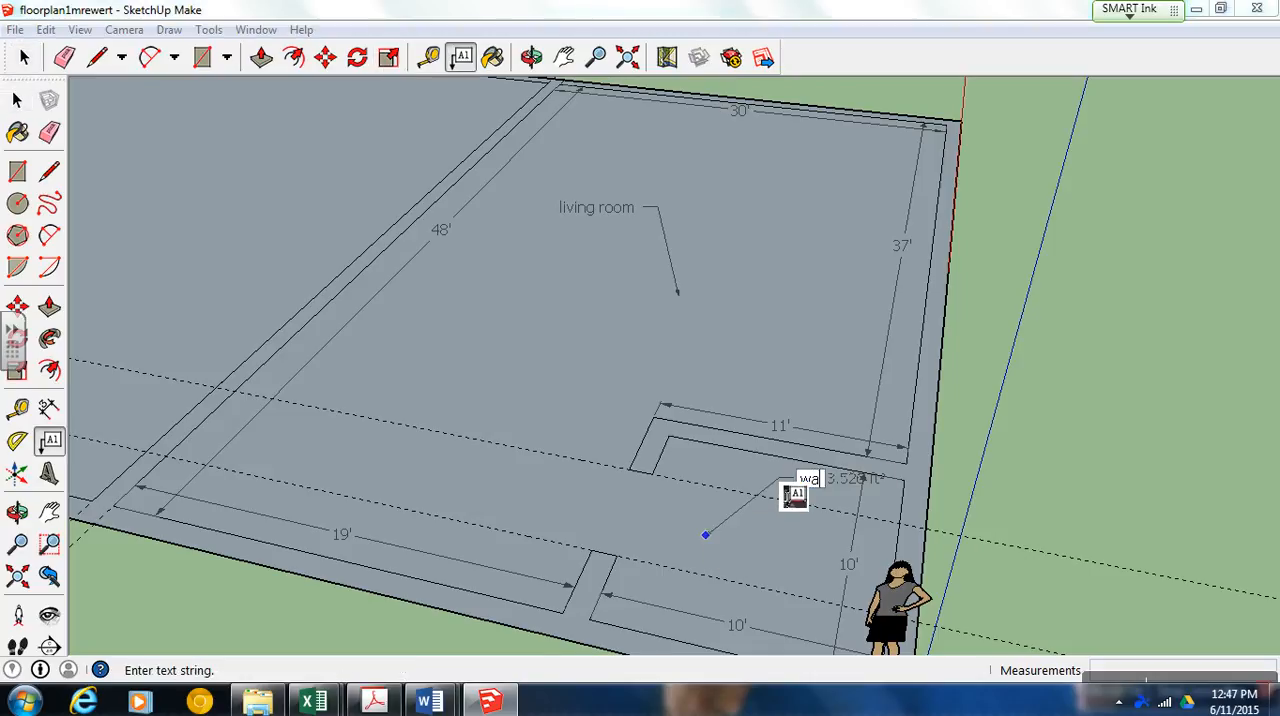
{"action": "type", "text": "washroom"}
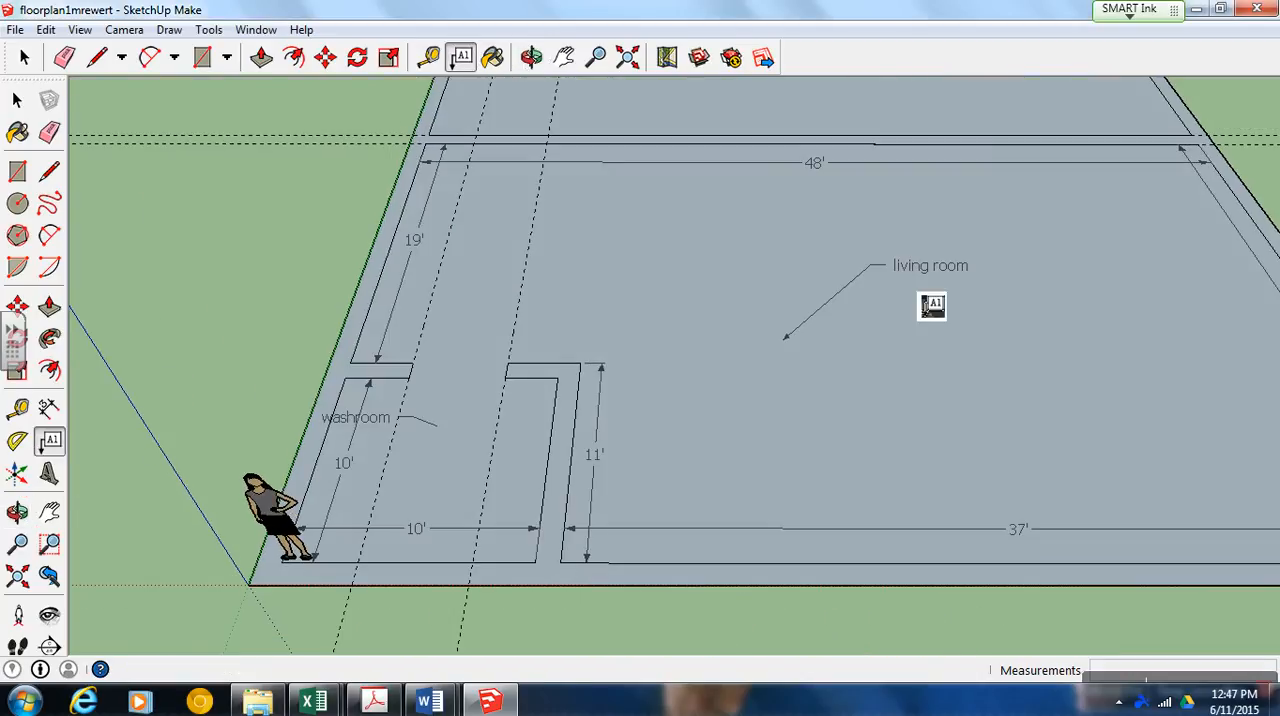
Mark the doorway edges across the living room's top wall with lines.
{"action": "left_click_drag", "start_coordinate": [932, 306], "coordinate": [847, 232]}
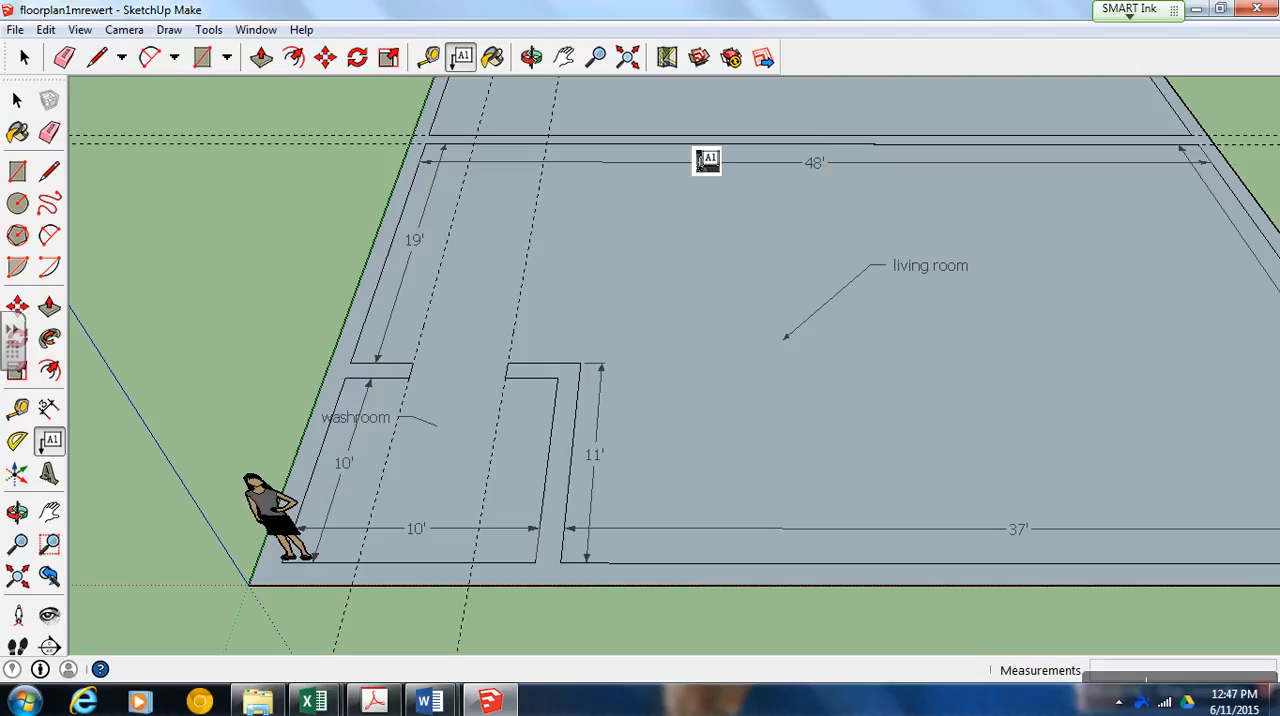
{"action": "left_click_drag", "start_coordinate": [707, 162], "coordinate": [838, 201]}
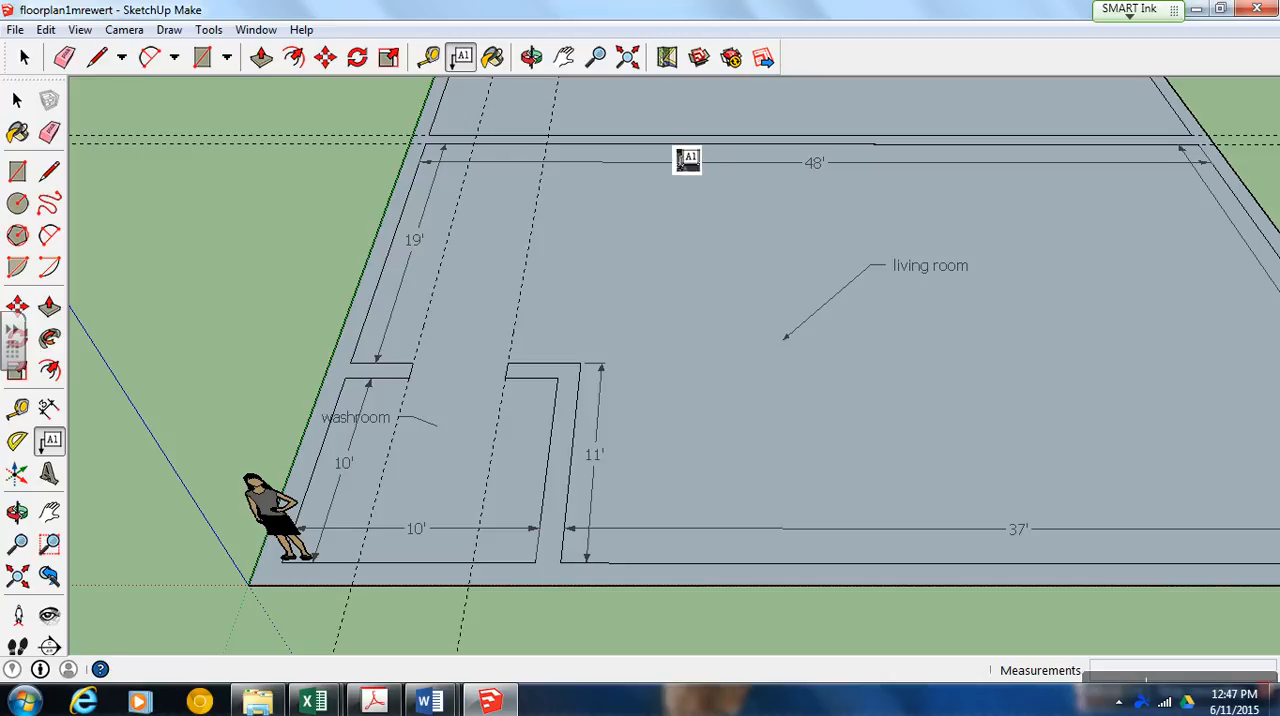
{"action": "left_click_drag", "start_coordinate": [687, 161], "coordinate": [940, 169]}
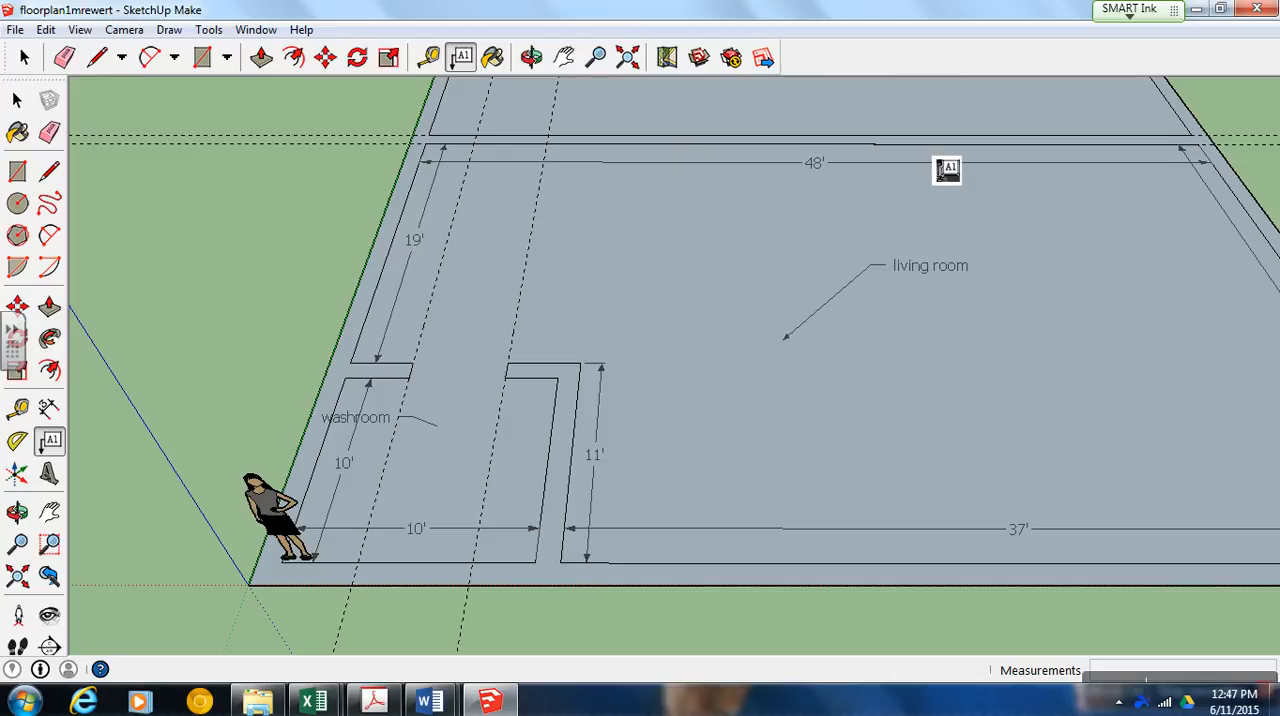
{"action": "left_click_drag", "start_coordinate": [947, 168], "coordinate": [477, 165]}
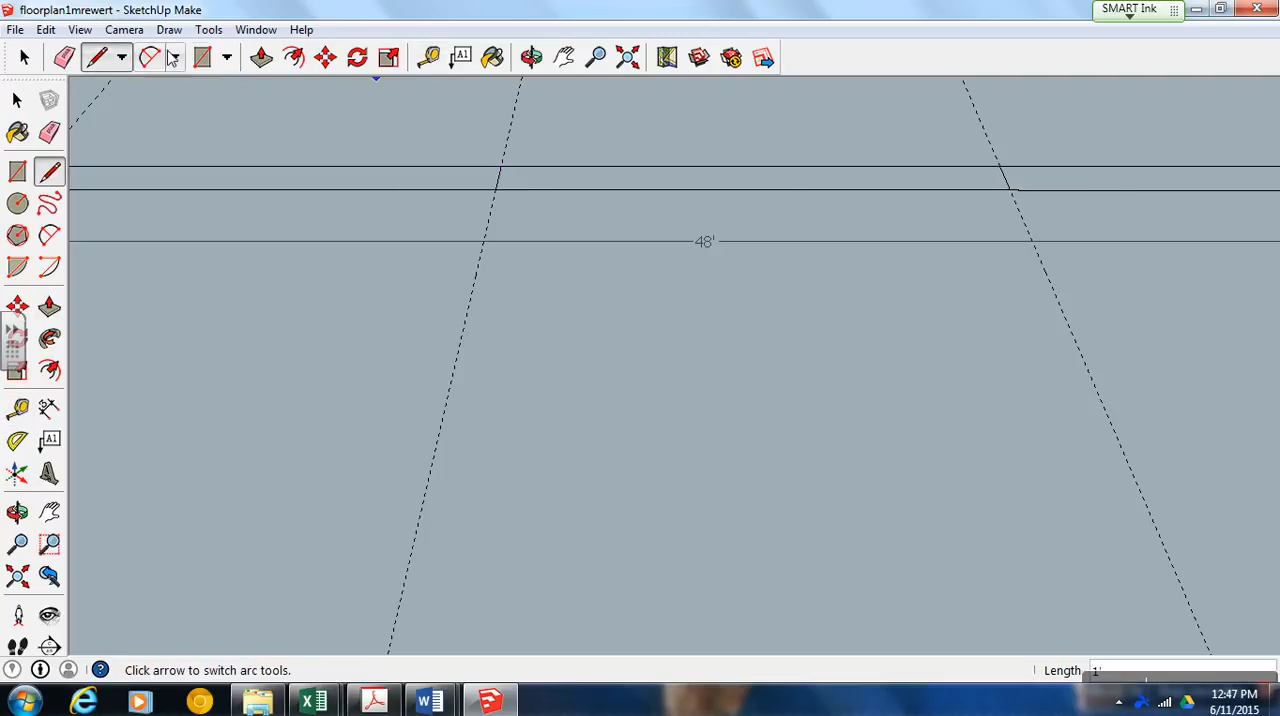
{"action": "left_click", "coordinate": [63, 57]}
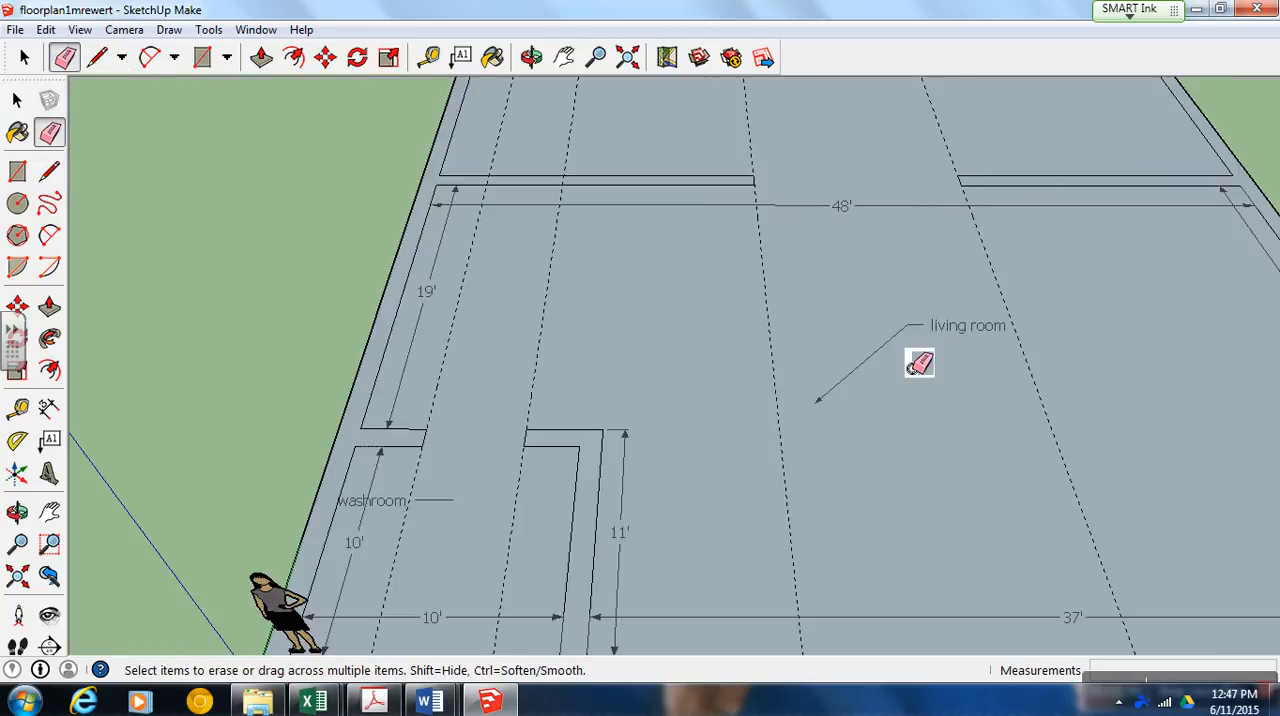
{"action": "mouse_move", "coordinate": [898, 301]}
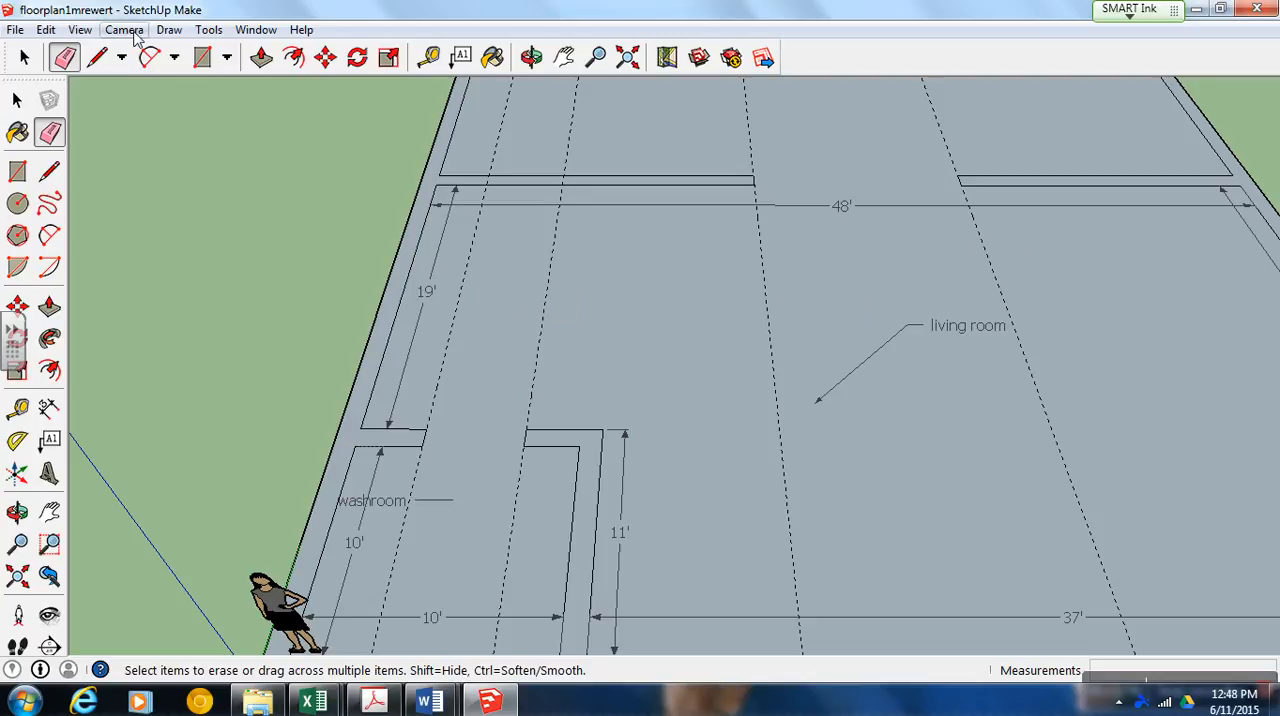
Delete all guide lines and erase the 48' dimension along the top wall.
{"action": "left_click", "coordinate": [46, 29]}
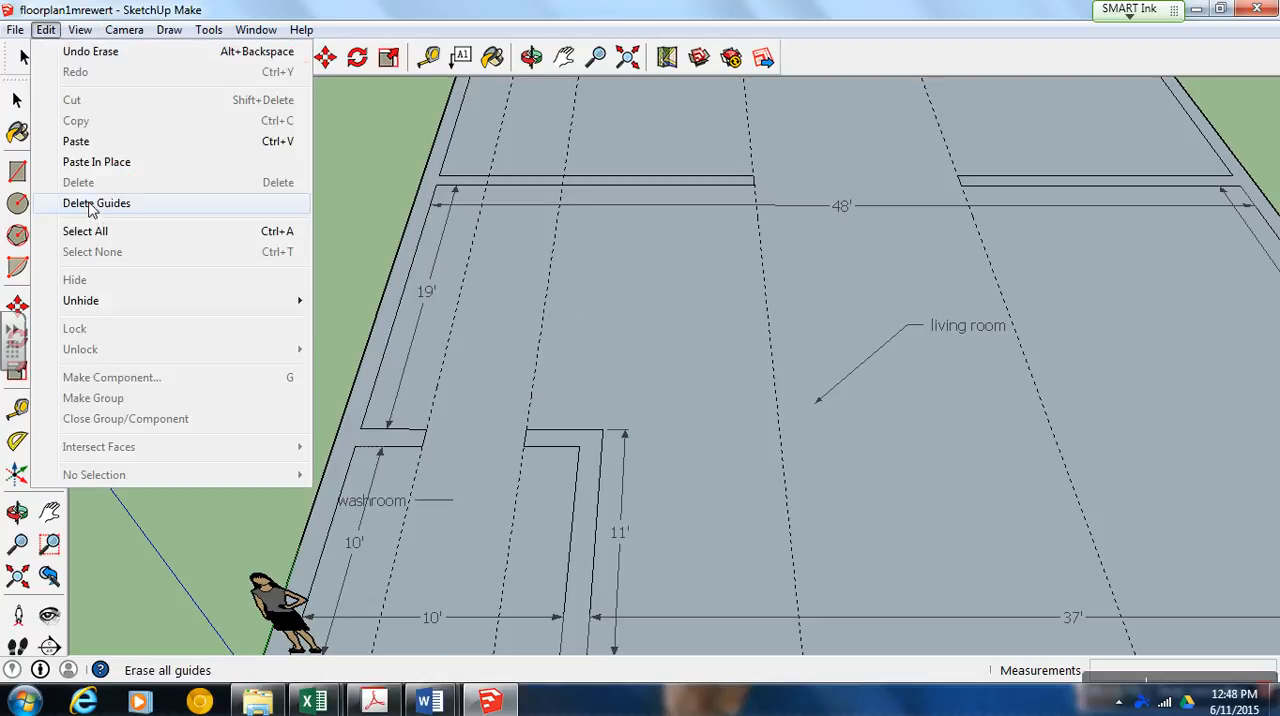
{"action": "left_click", "coordinate": [96, 203]}
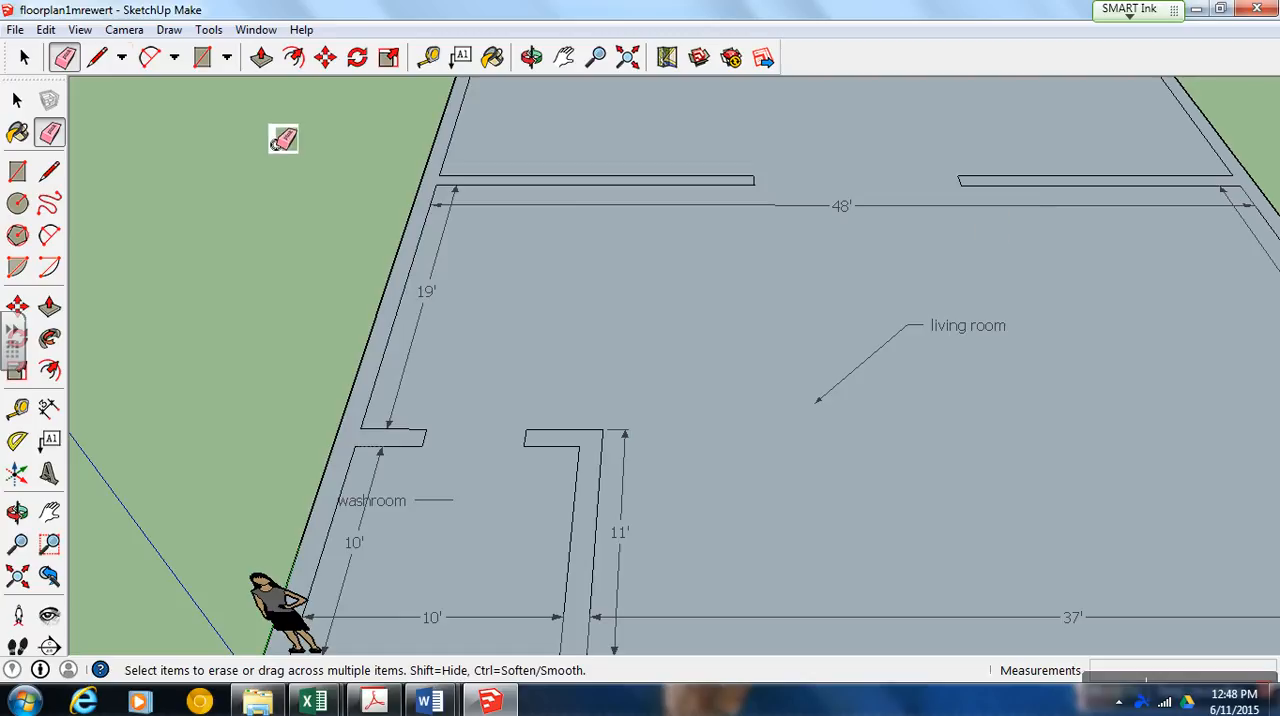
{"action": "left_click", "coordinate": [17, 99]}
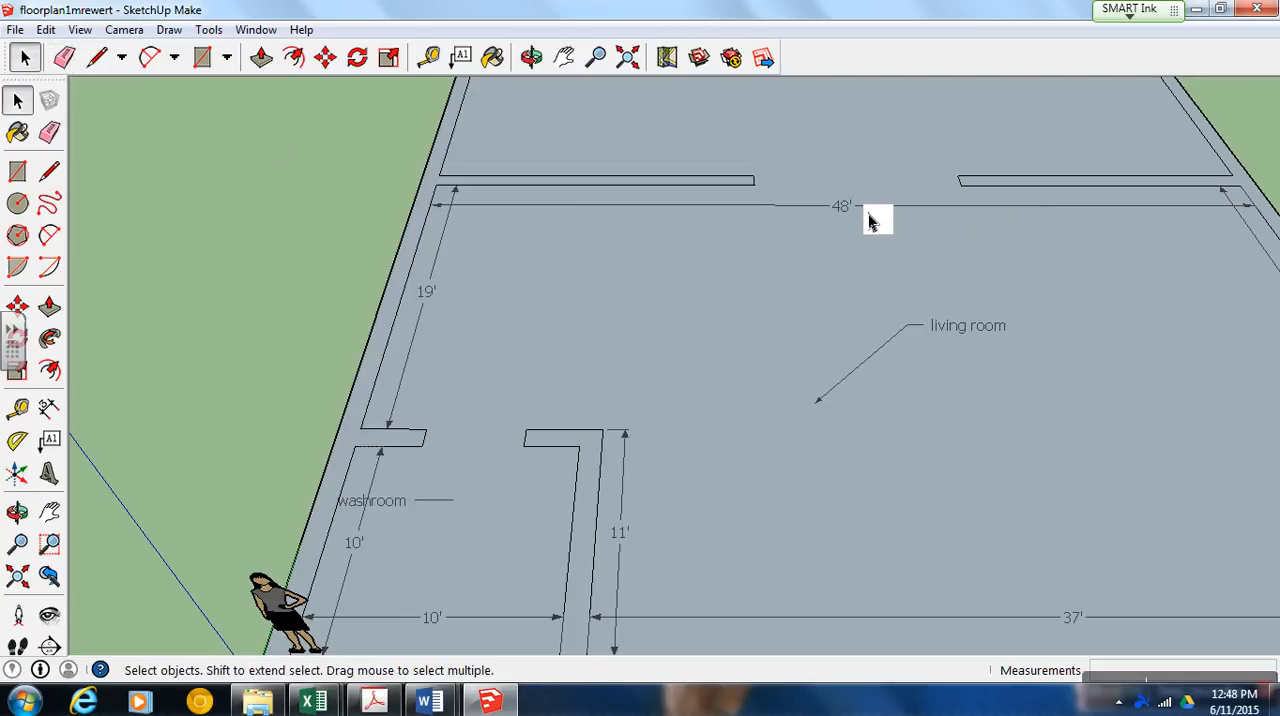
{"action": "mouse_move", "coordinate": [969, 221]}
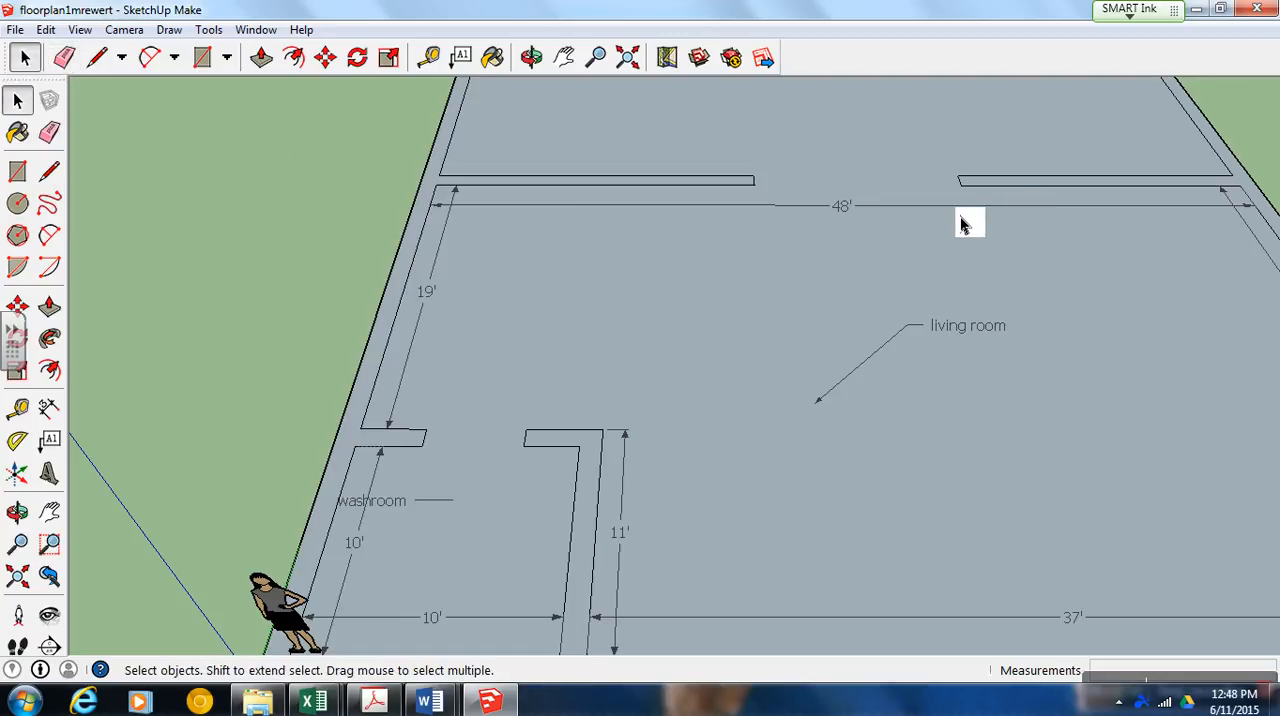
{"action": "right_click", "coordinate": [968, 222]}
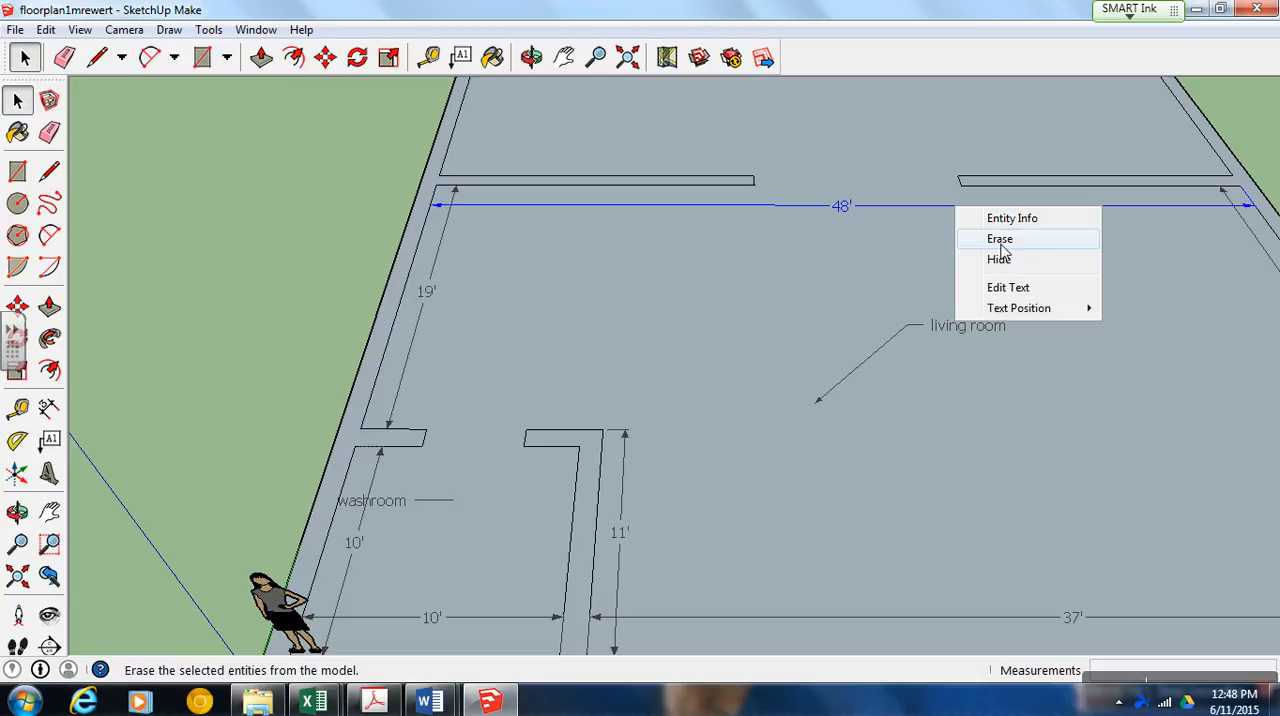
{"action": "left_click", "coordinate": [999, 238]}
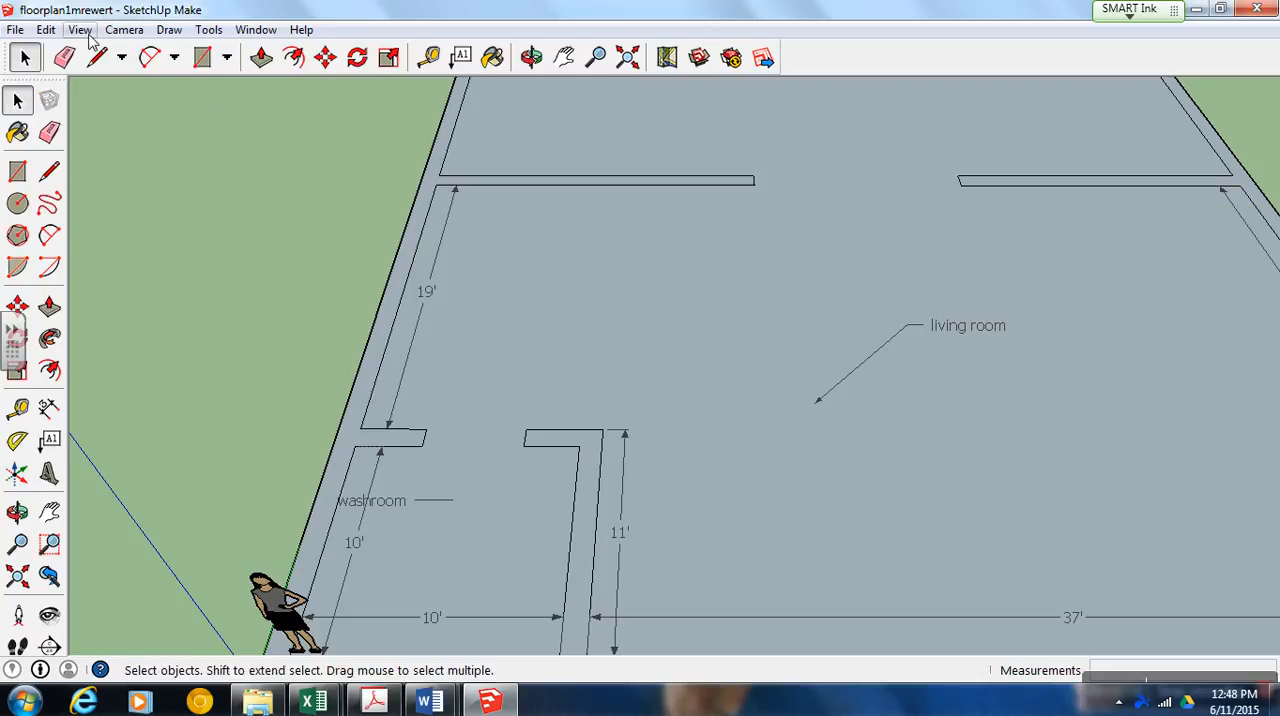
Add a 19' dimension above the left top wall piece.
{"action": "left_click", "coordinate": [208, 29]}
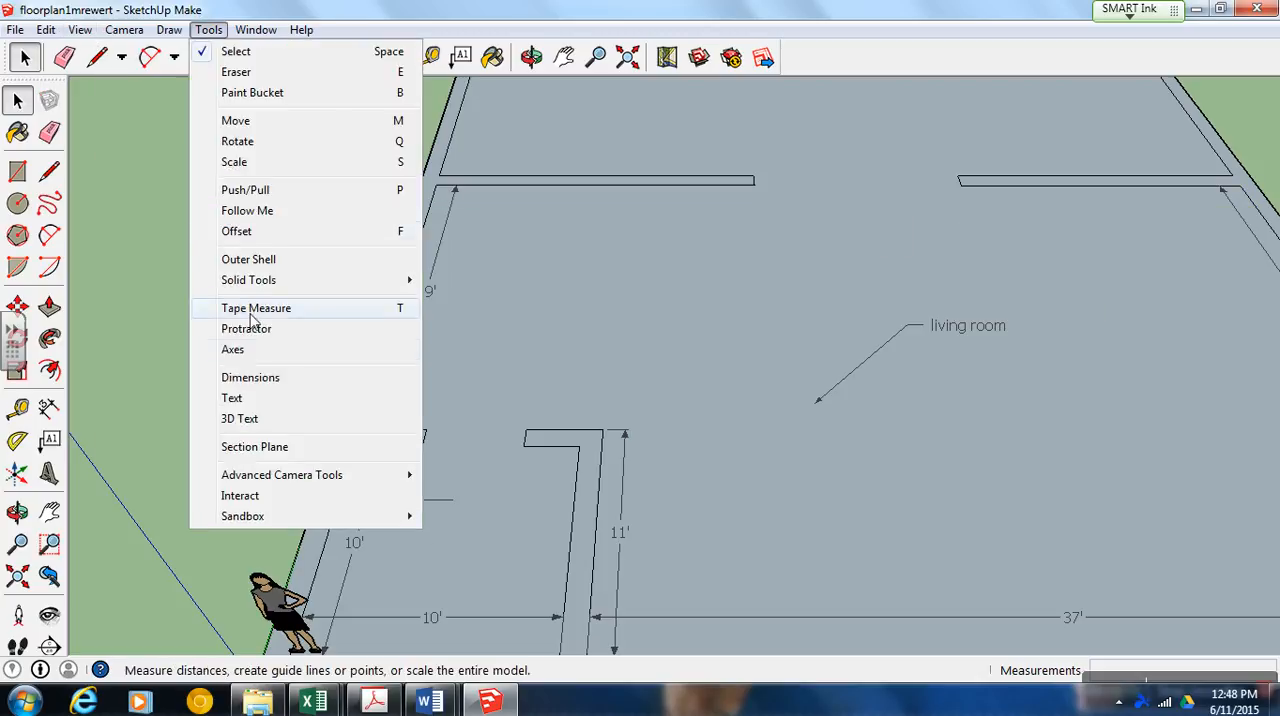
{"action": "left_click", "coordinate": [250, 377]}
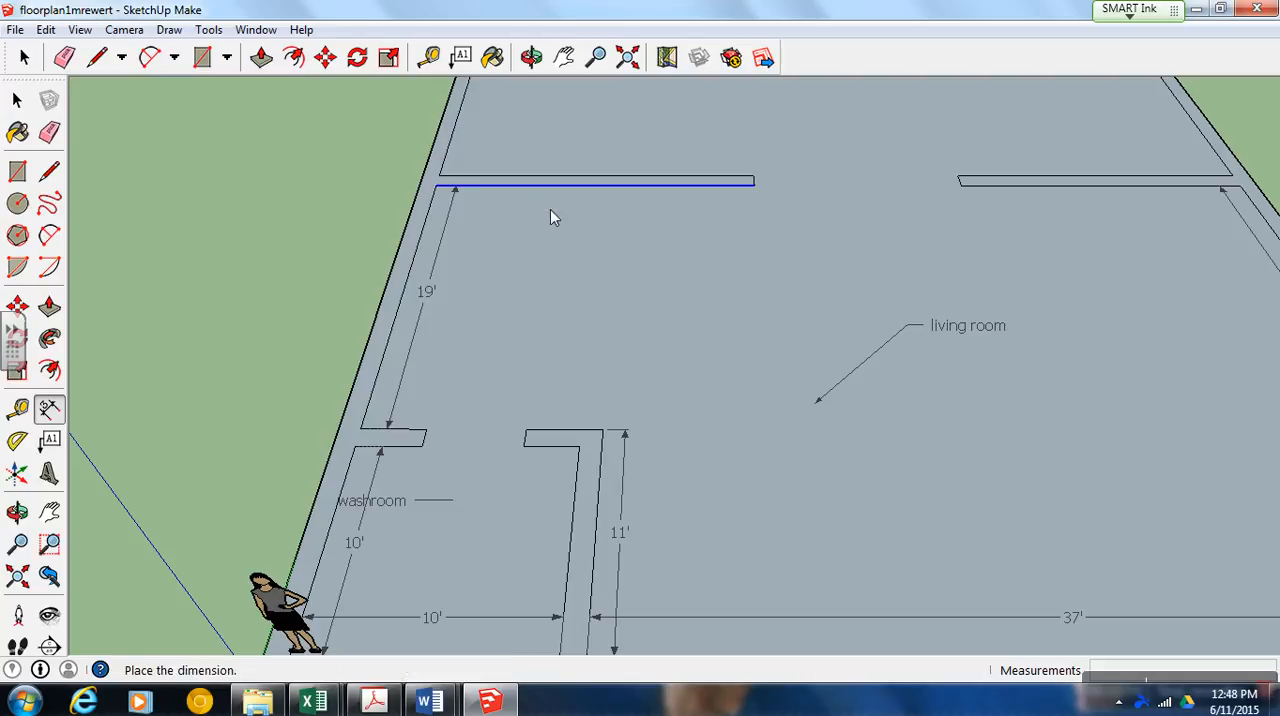
{"action": "left_click", "coordinate": [630, 197]}
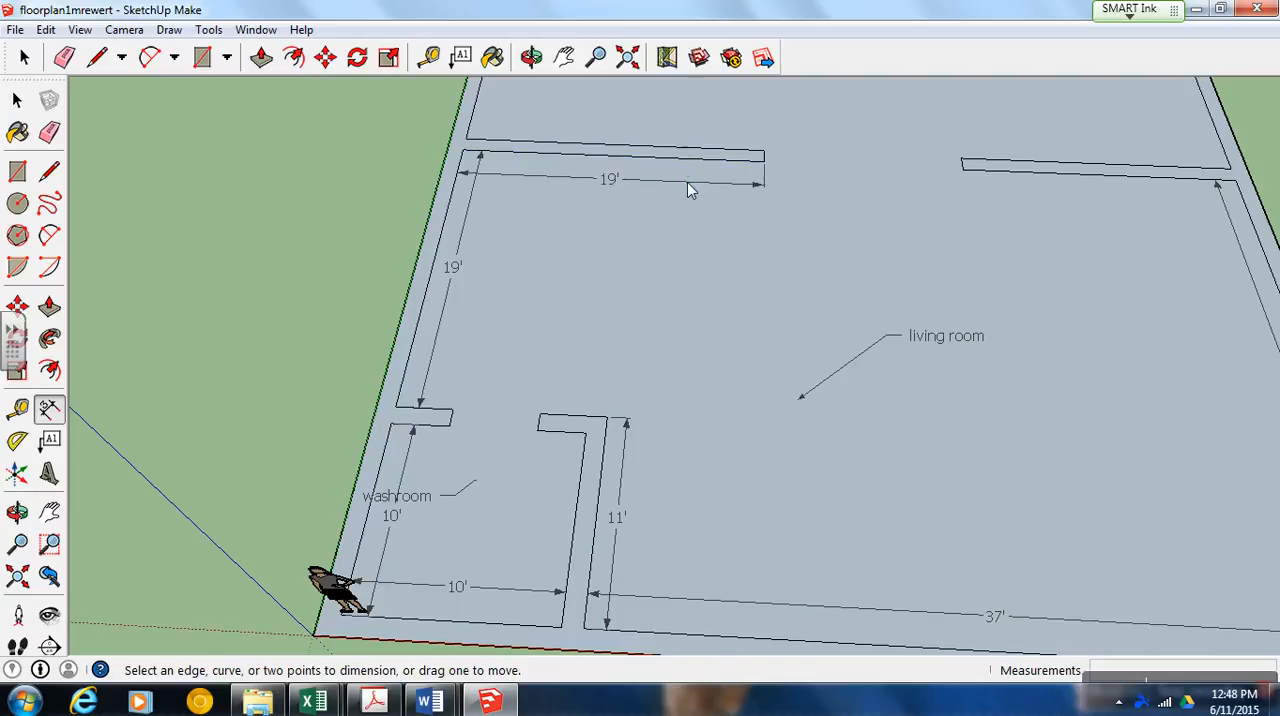
{"action": "left_click", "coordinate": [1095, 165]}
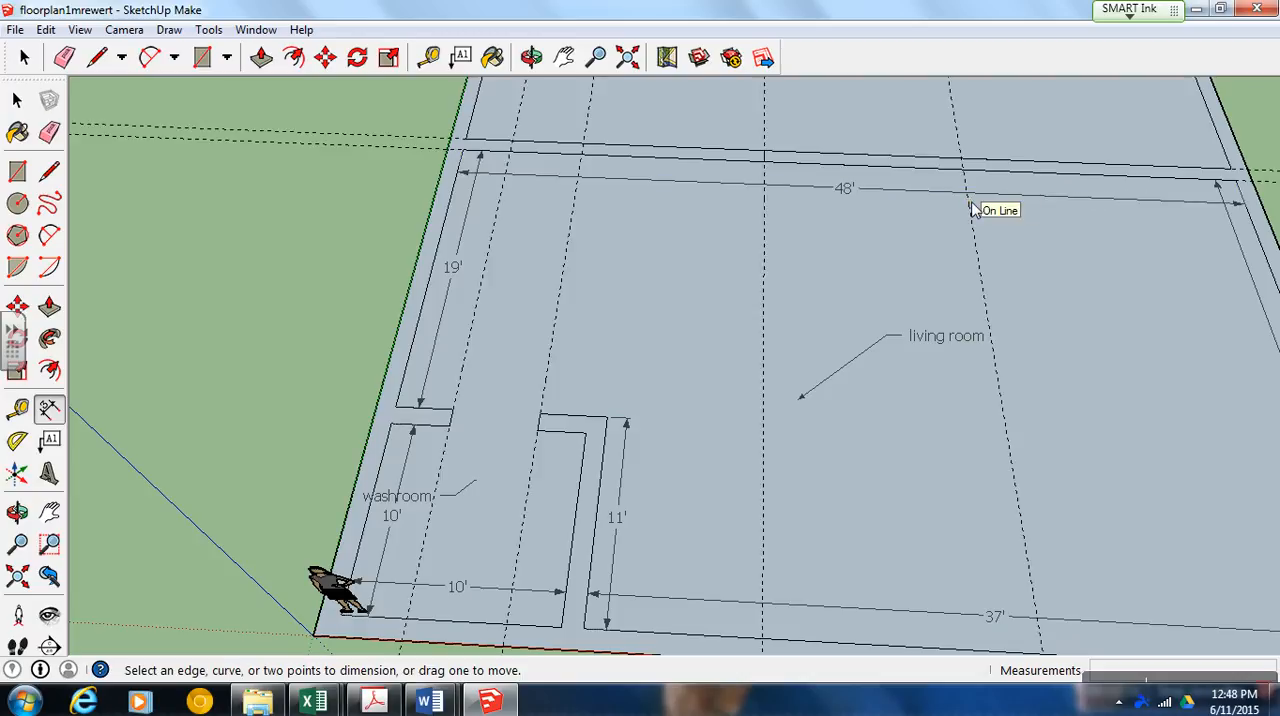
{"action": "left_click", "coordinate": [16, 57]}
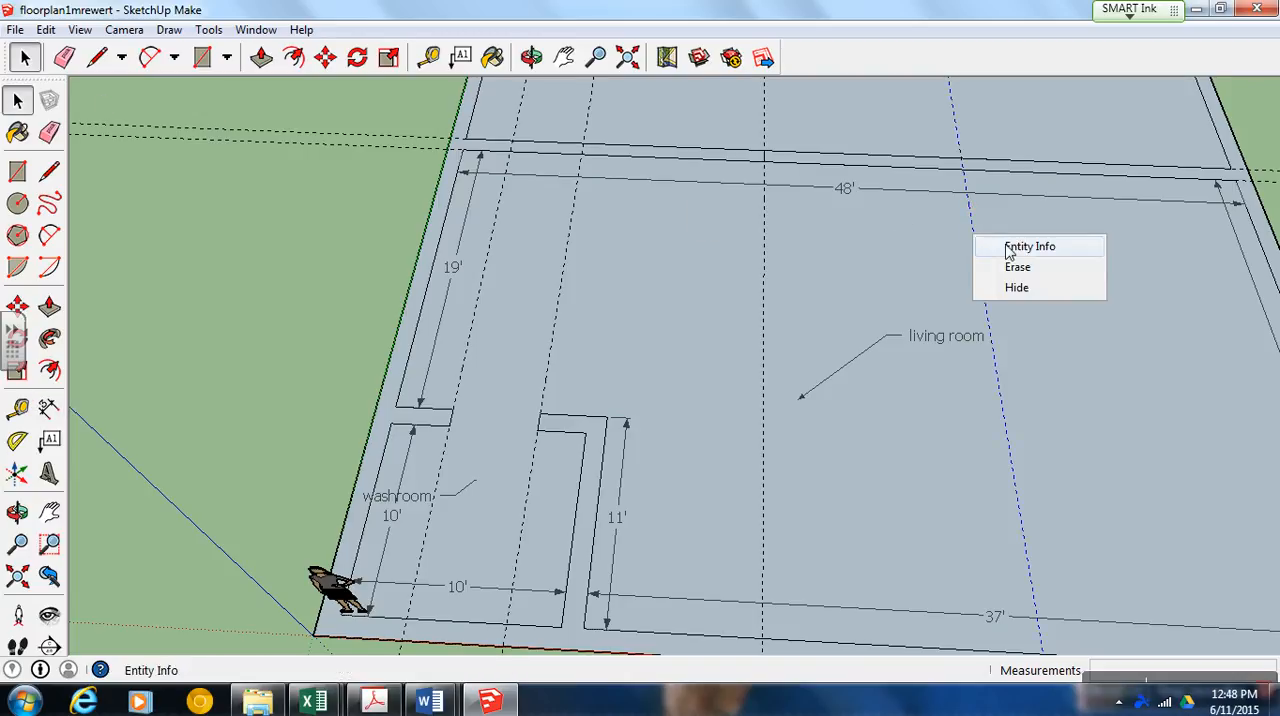
{"action": "left_click", "coordinate": [429, 57]}
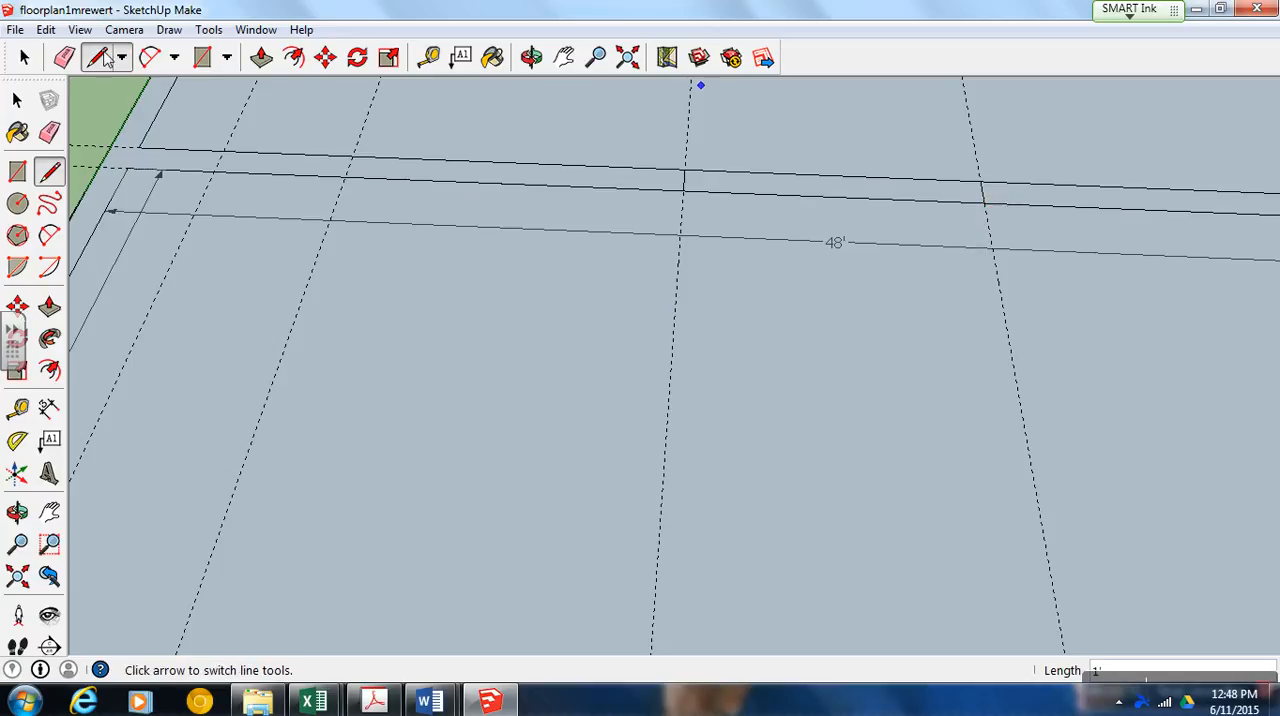
{"action": "left_click", "coordinate": [64, 57]}
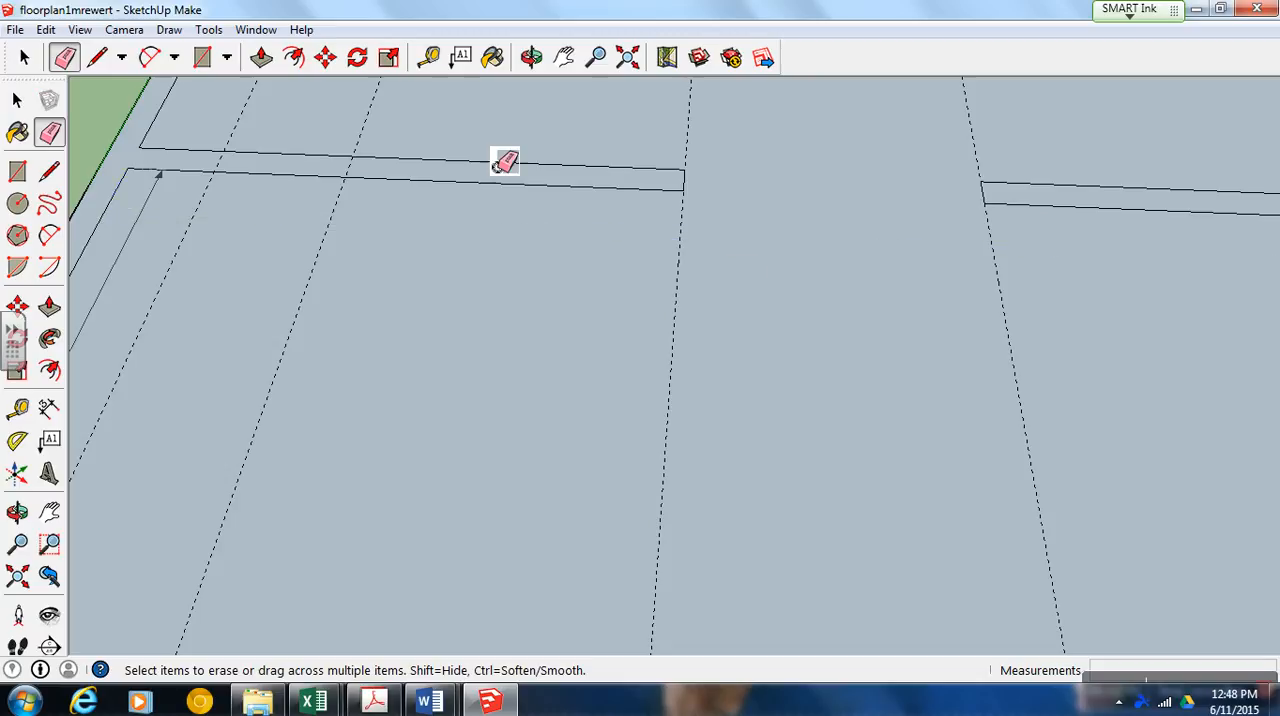
Clear every guide line with Edit > Delete Guides.
{"action": "left_click", "coordinate": [45, 29]}
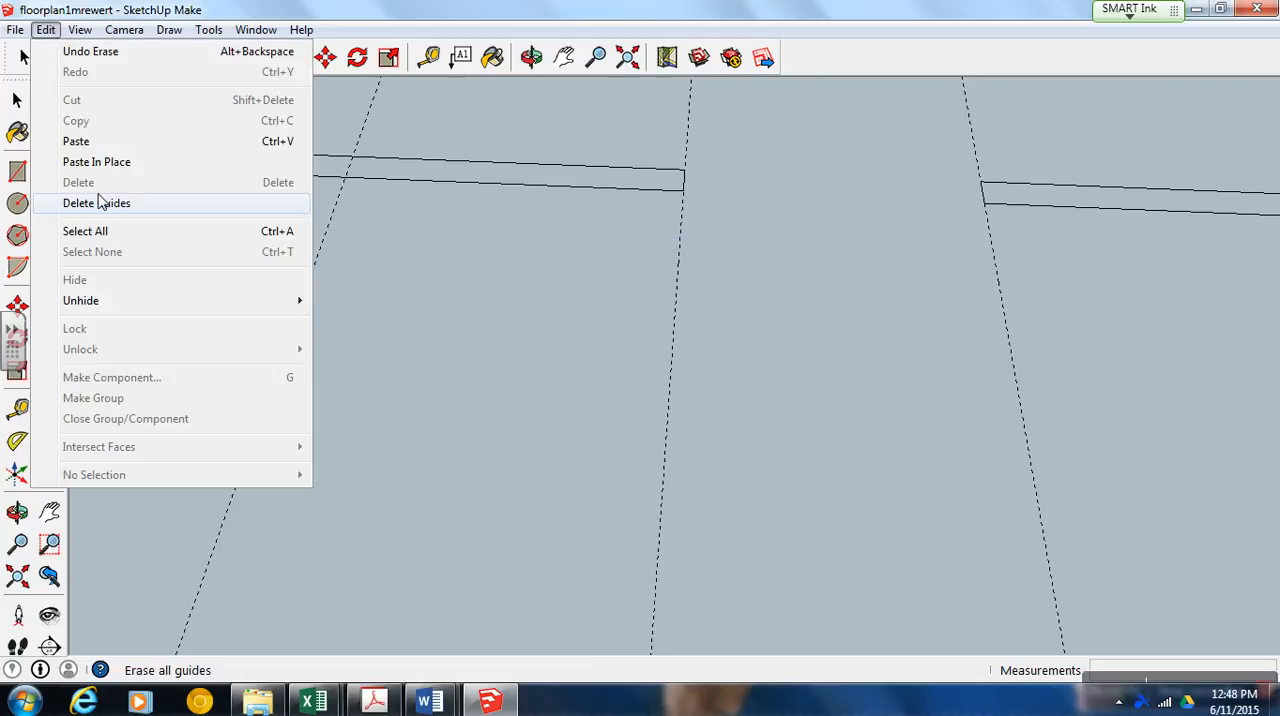
{"action": "left_click", "coordinate": [96, 203]}
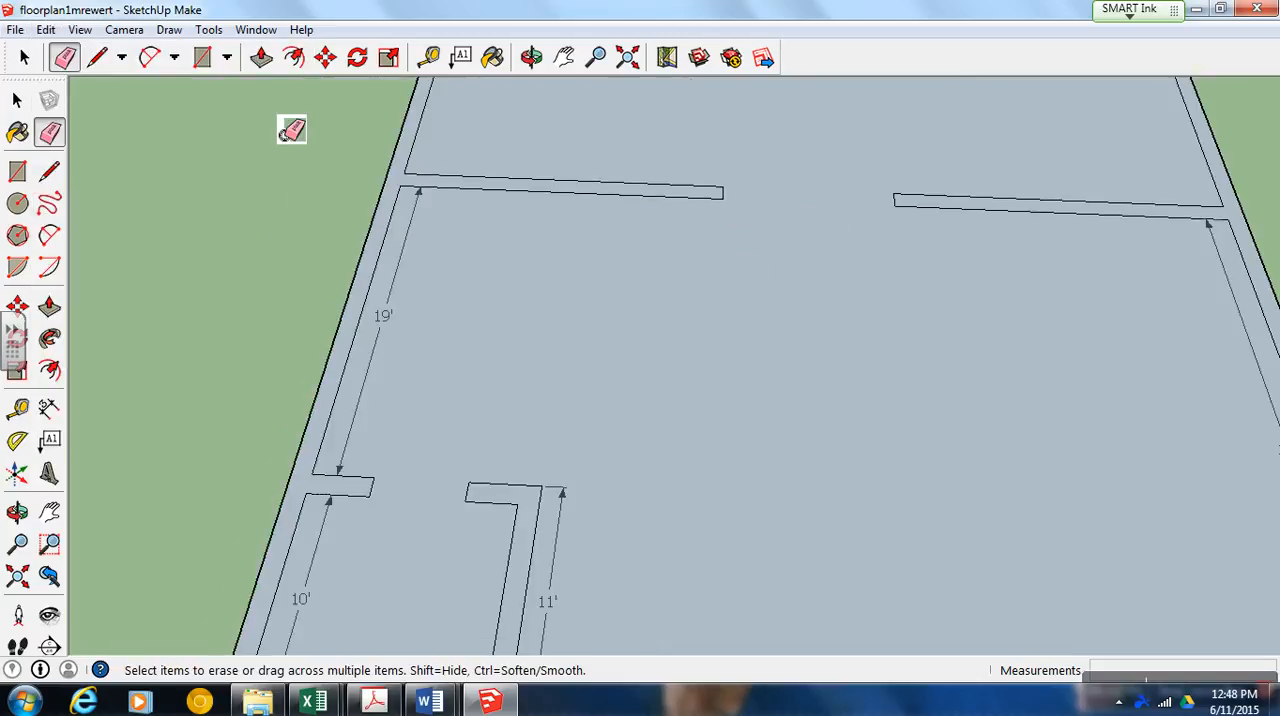
{"action": "left_click", "coordinate": [169, 29]}
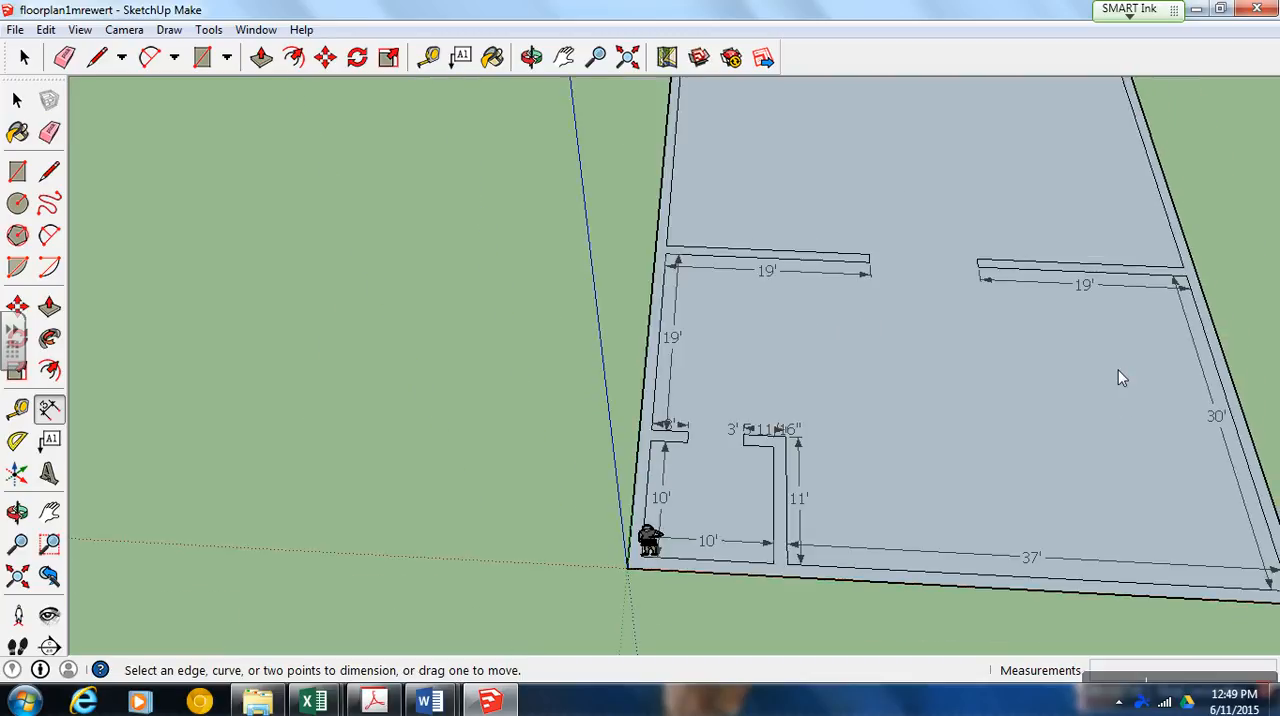
{"action": "mouse_move", "coordinate": [835, 392]}
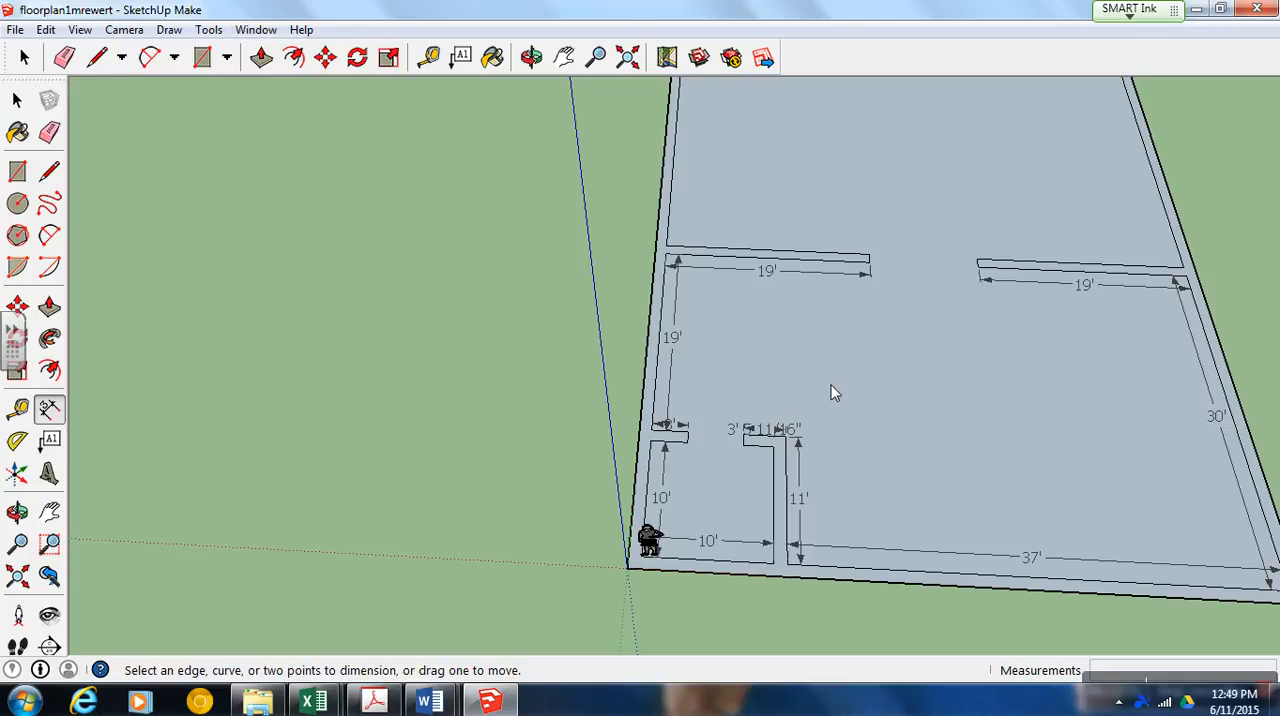
{"action": "mouse_move", "coordinate": [948, 453]}
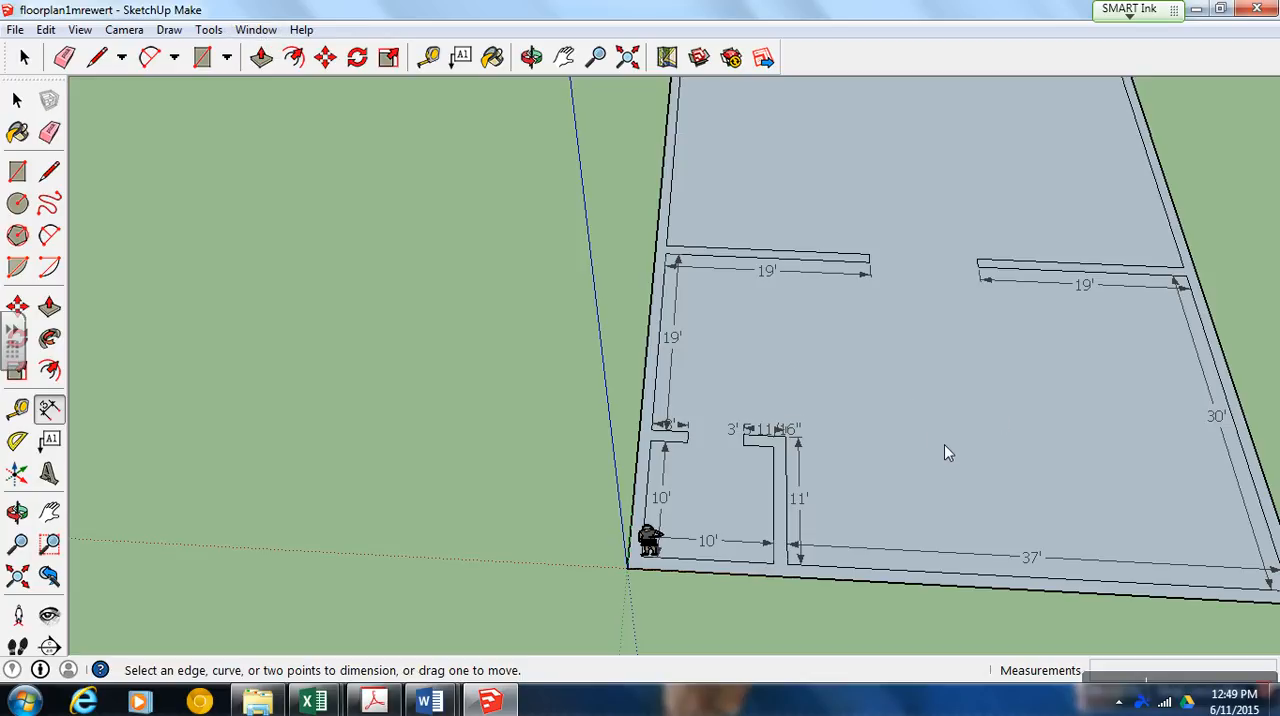
{"action": "mouse_move", "coordinate": [945, 423]}
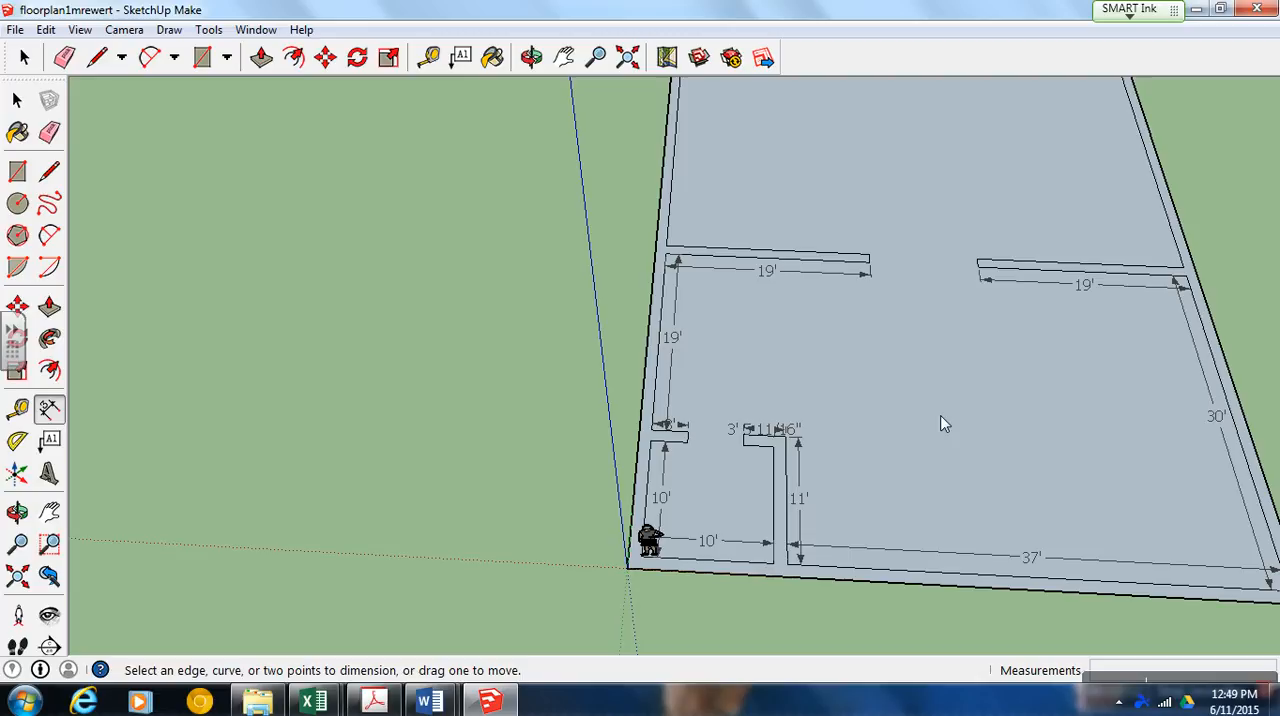
{"action": "mouse_move", "coordinate": [945, 444]}
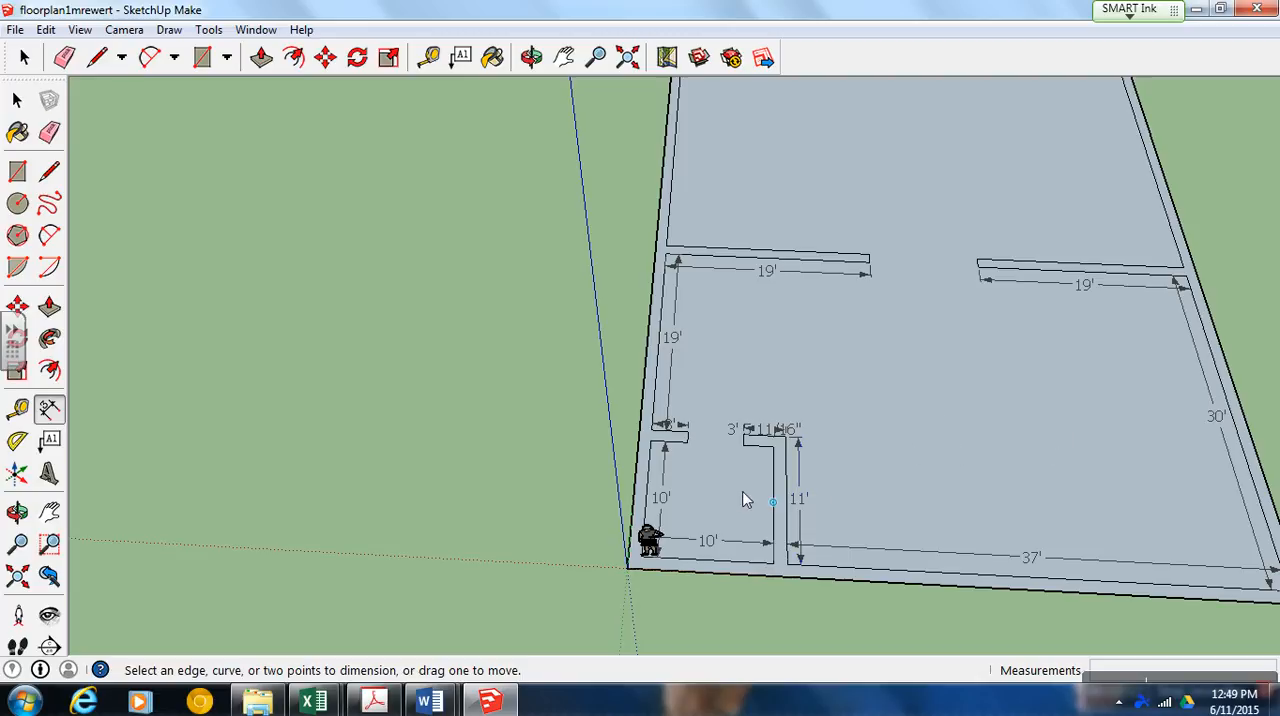
{"action": "mouse_move", "coordinate": [753, 547]}
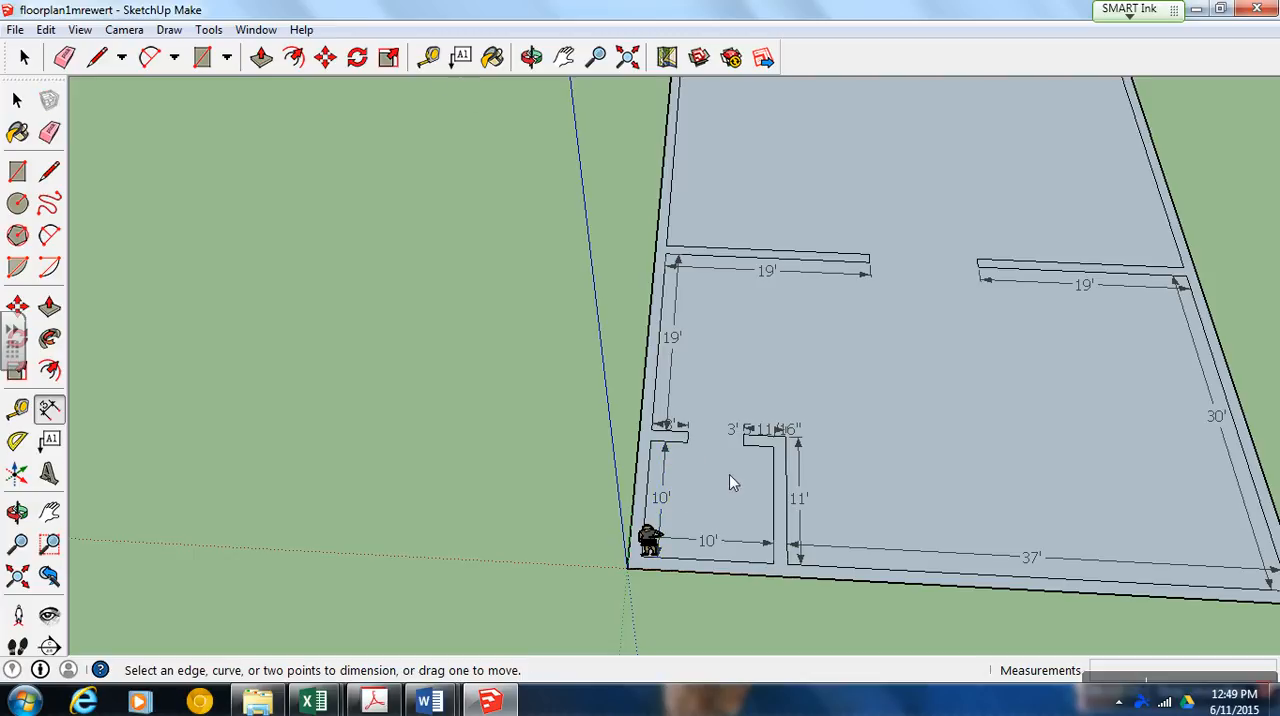
Place a text callout with a leader beside the washroom floor.
{"action": "left_click", "coordinate": [461, 56]}
{"action": "type", "text": "washroom"}
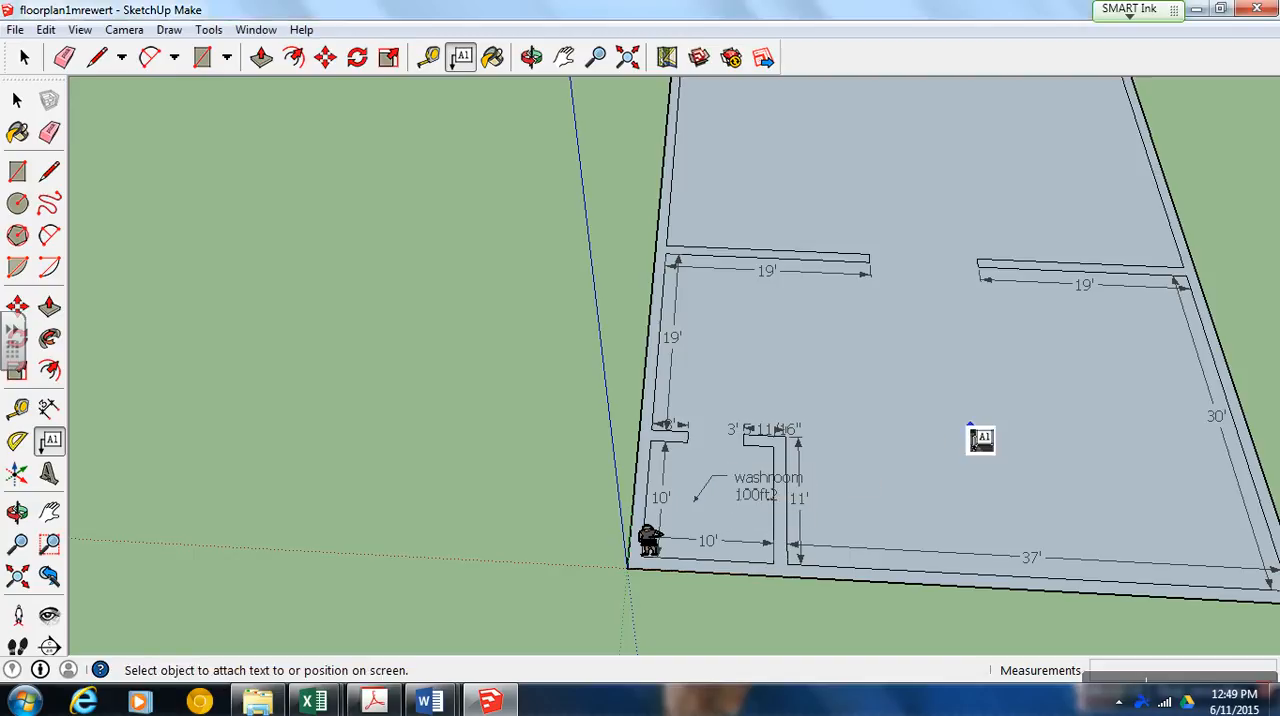
{"action": "left_click_drag", "start_coordinate": [980, 440], "coordinate": [897, 480]}
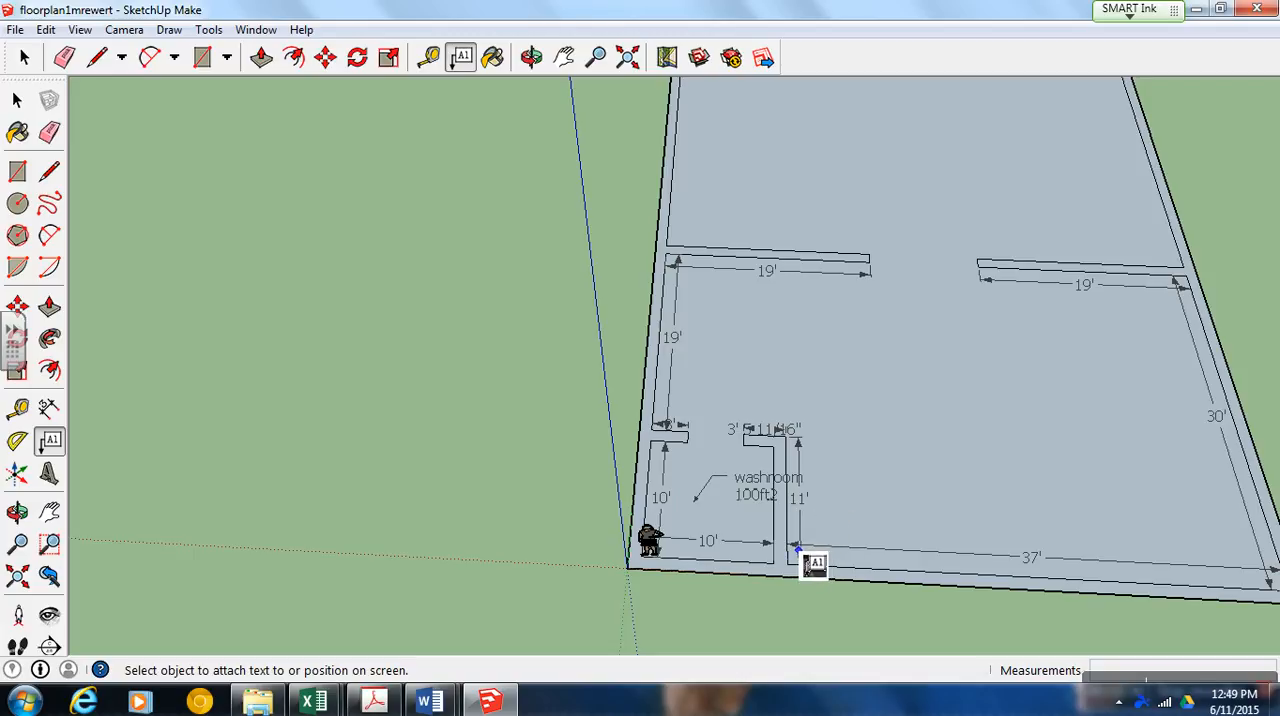
{"action": "left_click", "coordinate": [202, 57]}
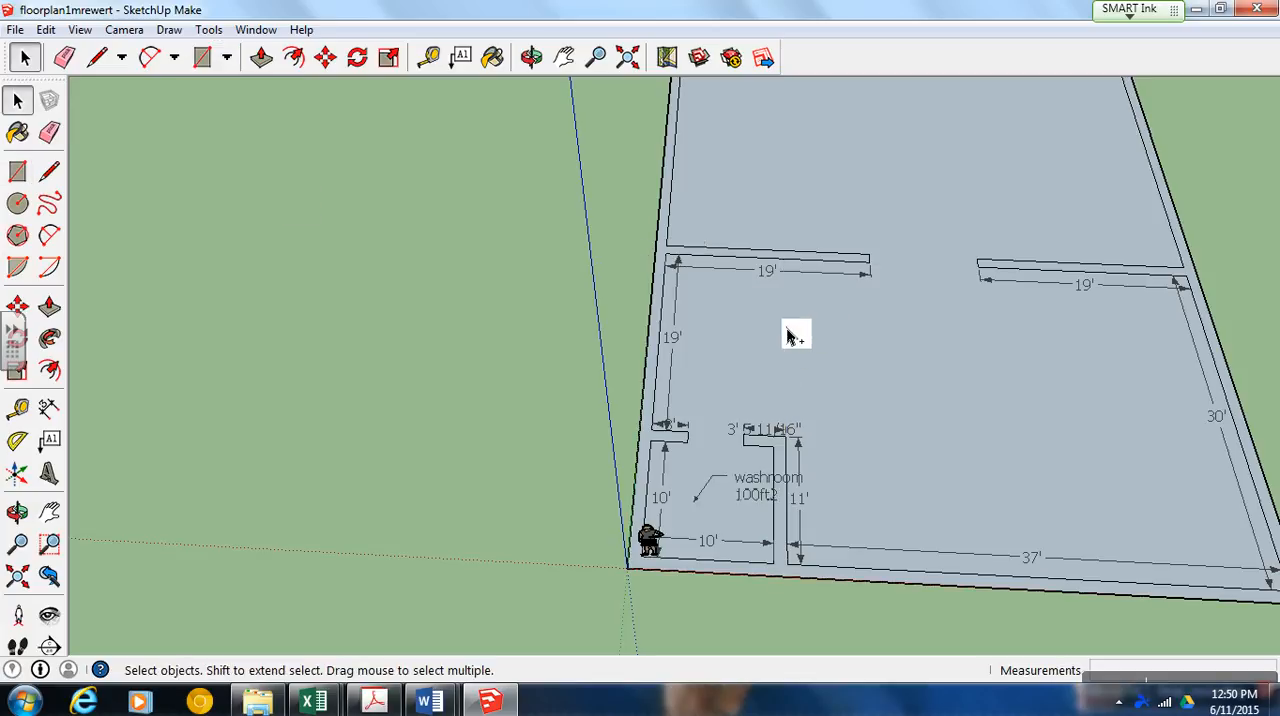
{"action": "mouse_move", "coordinate": [922, 416]}
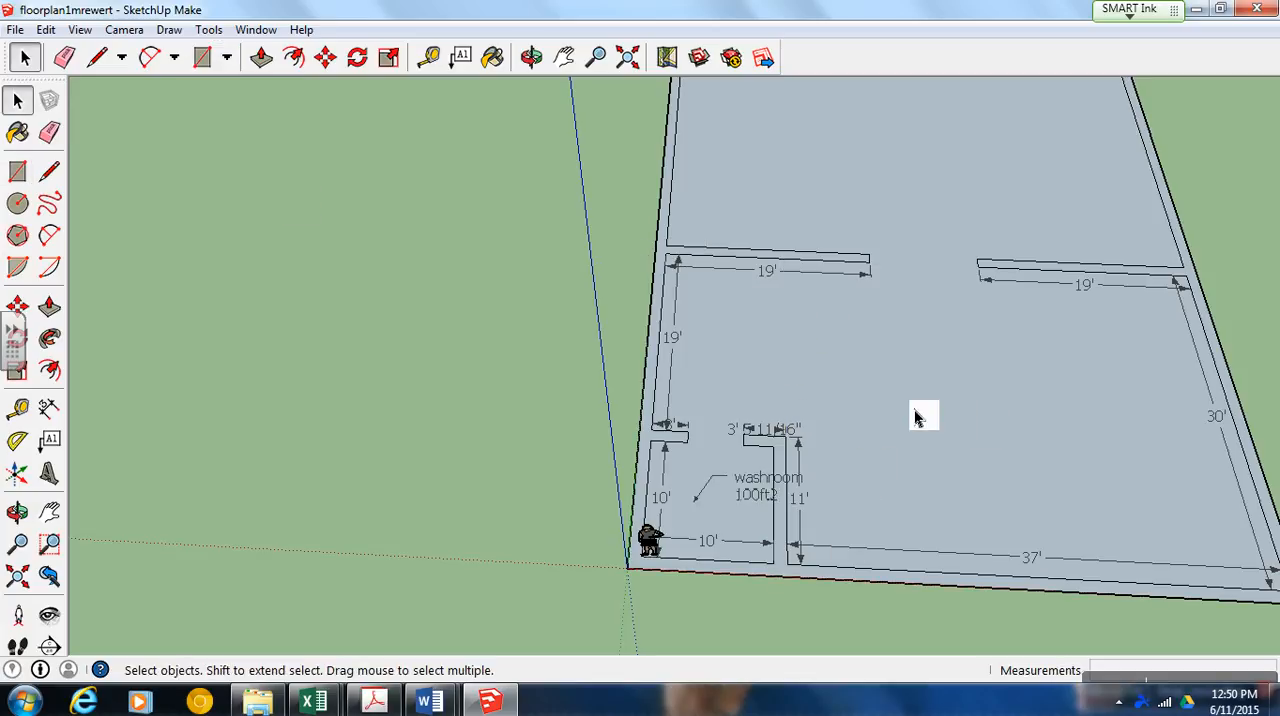
{"action": "mouse_move", "coordinate": [1200, 588]}
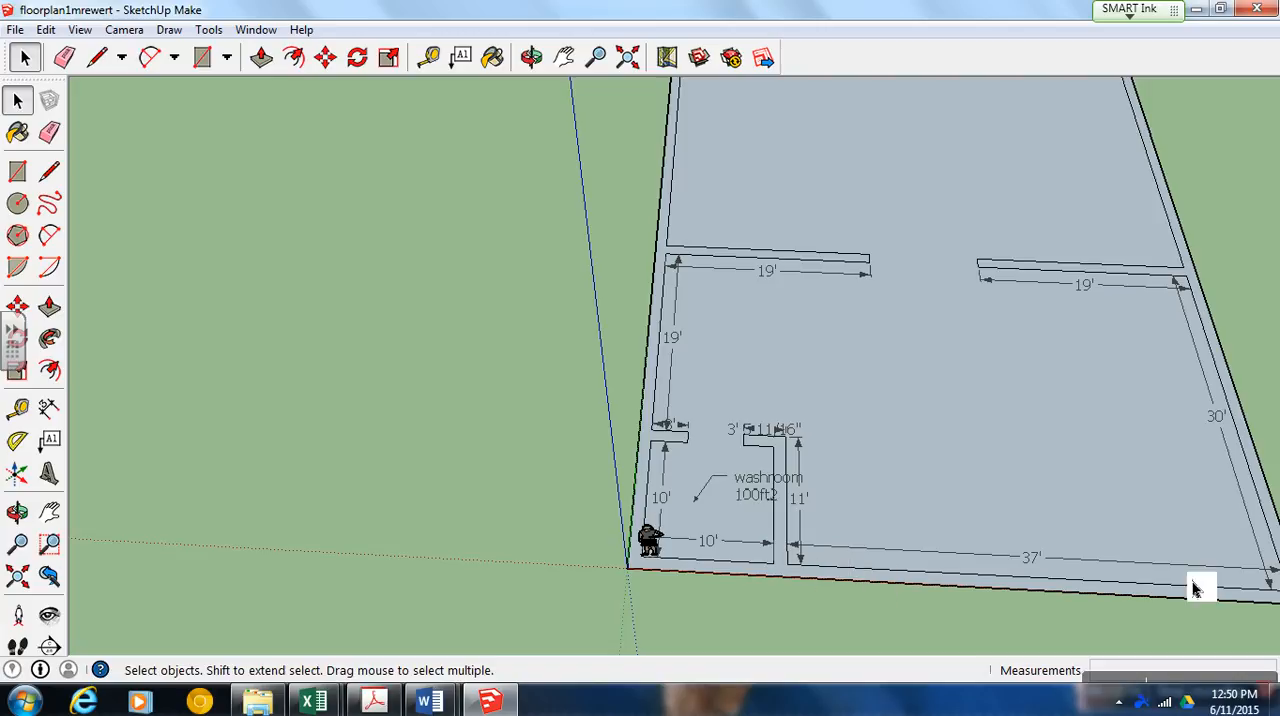
{"action": "mouse_move", "coordinate": [1180, 310]}
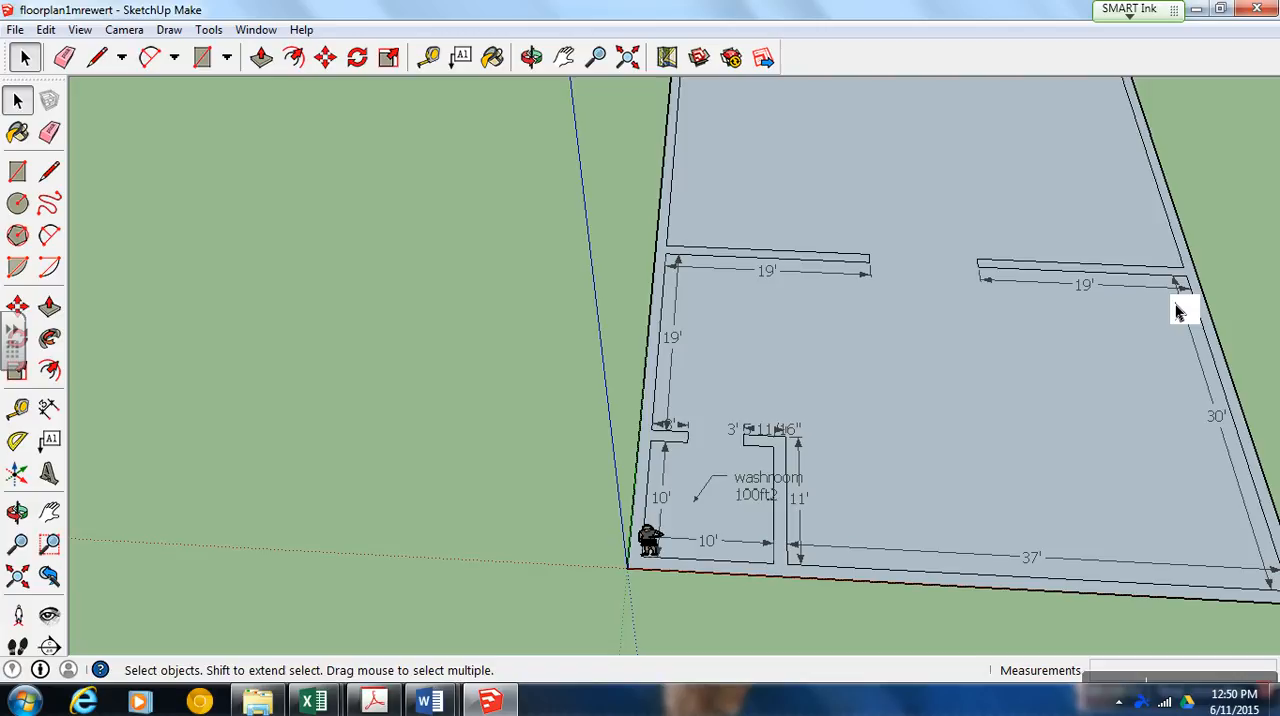
{"action": "mouse_move", "coordinate": [1183, 316]}
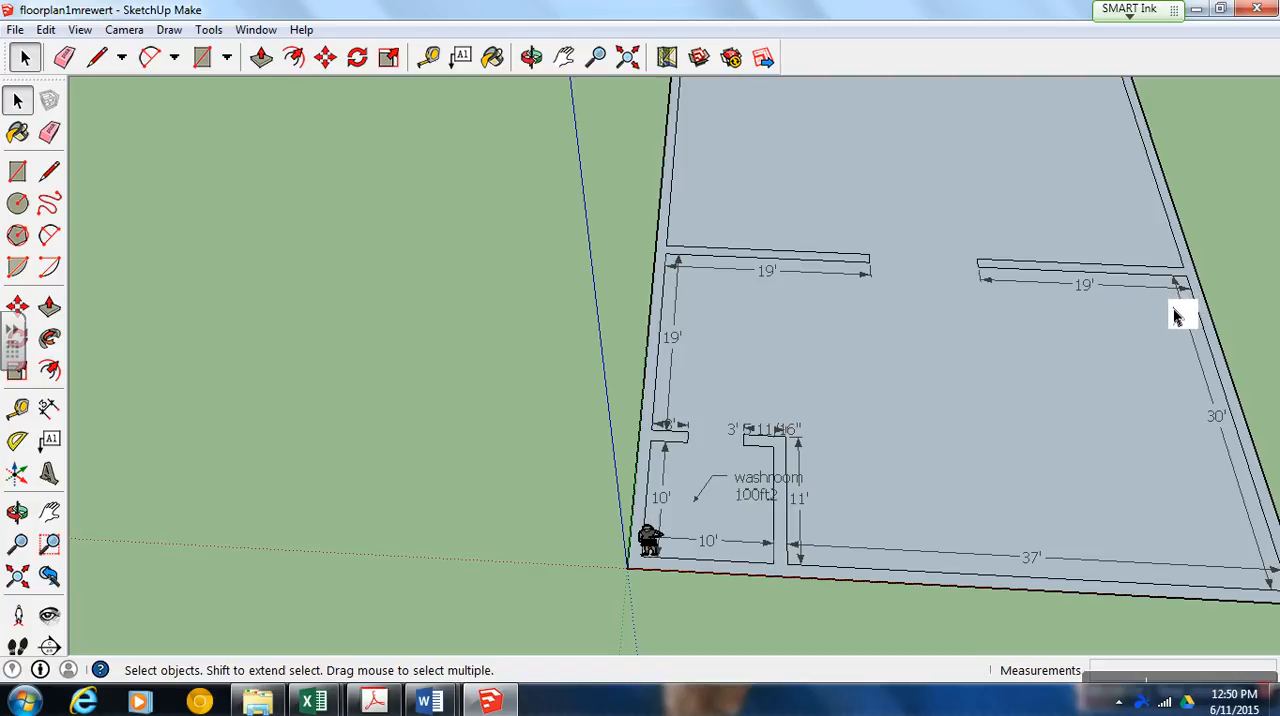
{"action": "mouse_move", "coordinate": [924, 406]}
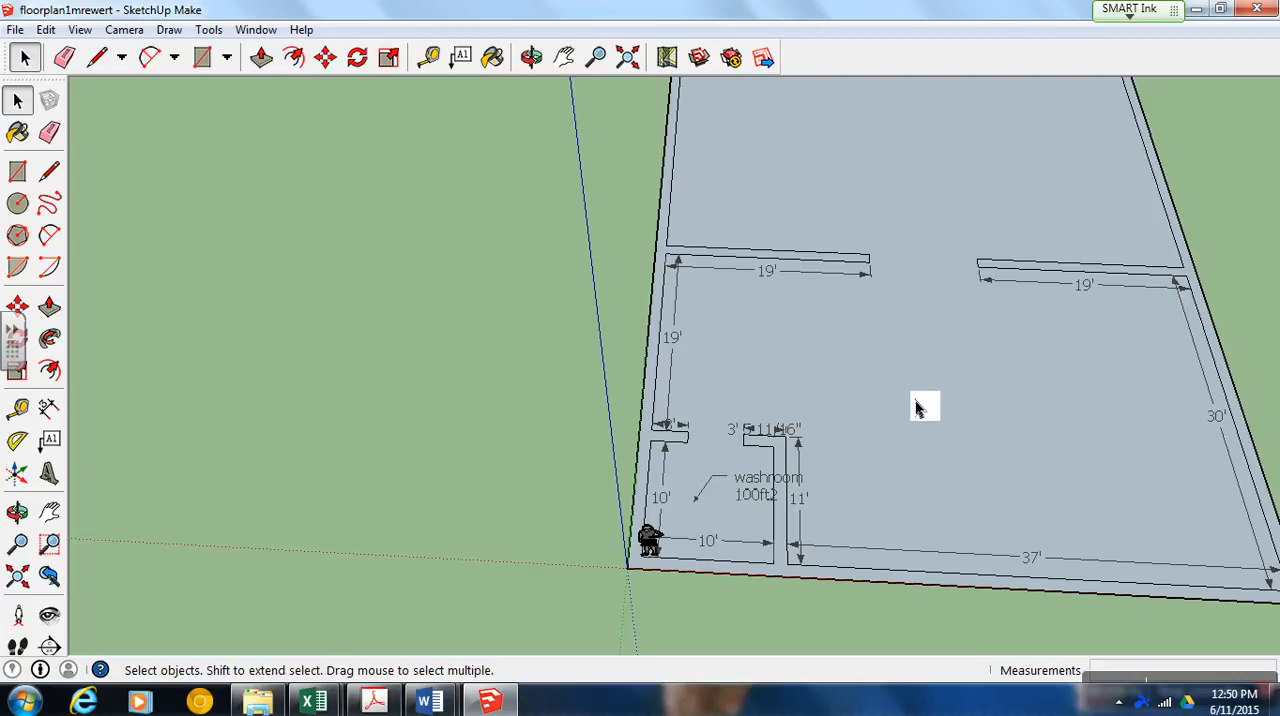
{"action": "mouse_move", "coordinate": [680, 425]}
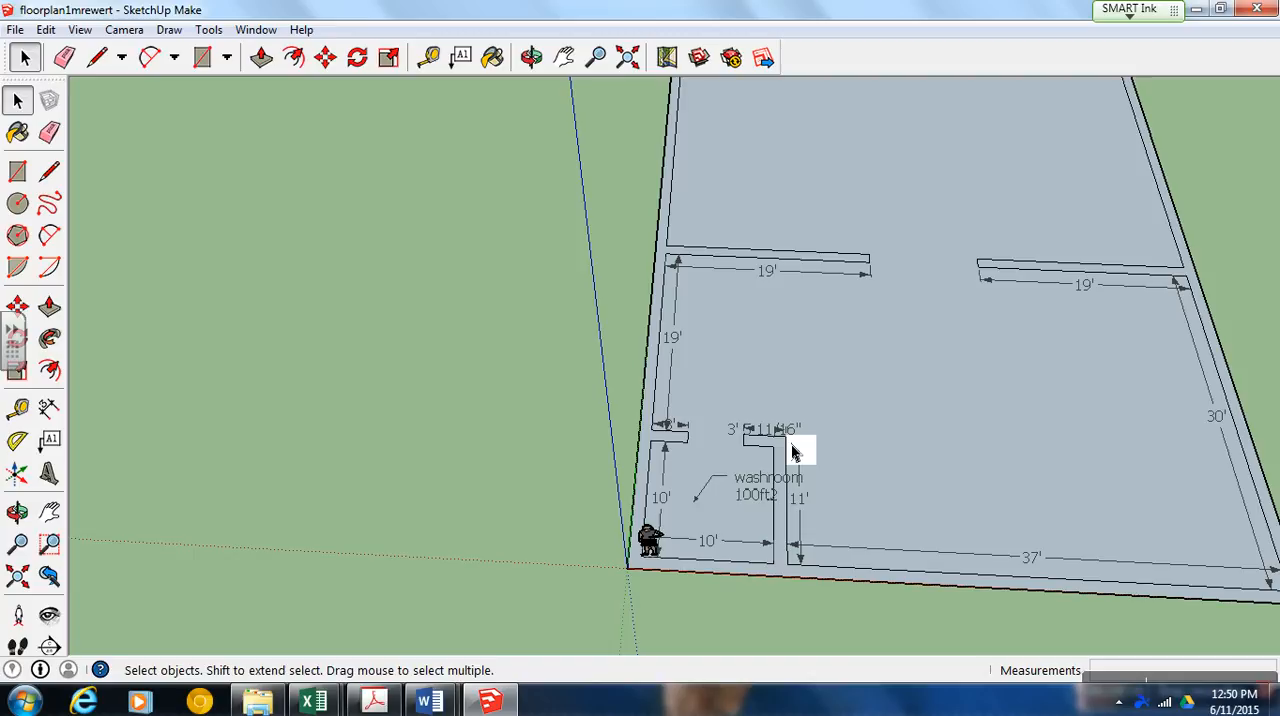
{"action": "mouse_move", "coordinate": [910, 397]}
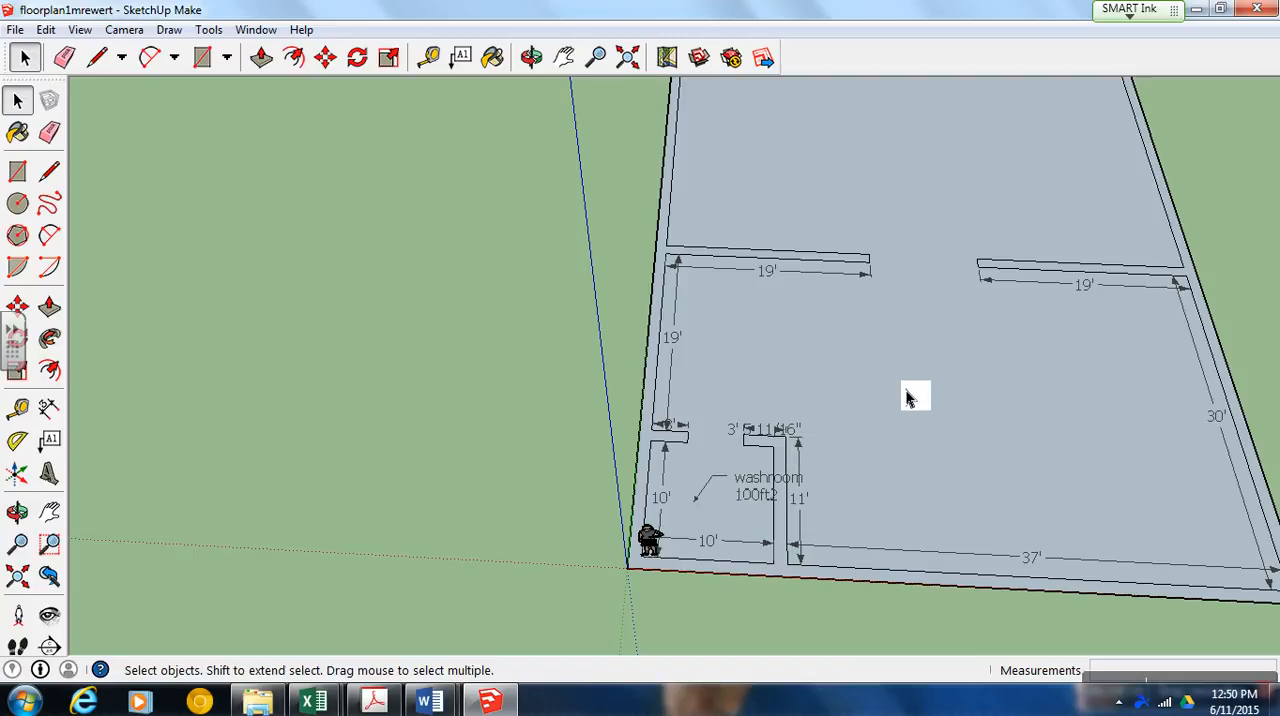
Add a 'living room 1319ft2' text callout on the living room floor.
{"action": "left_click", "coordinate": [461, 57]}
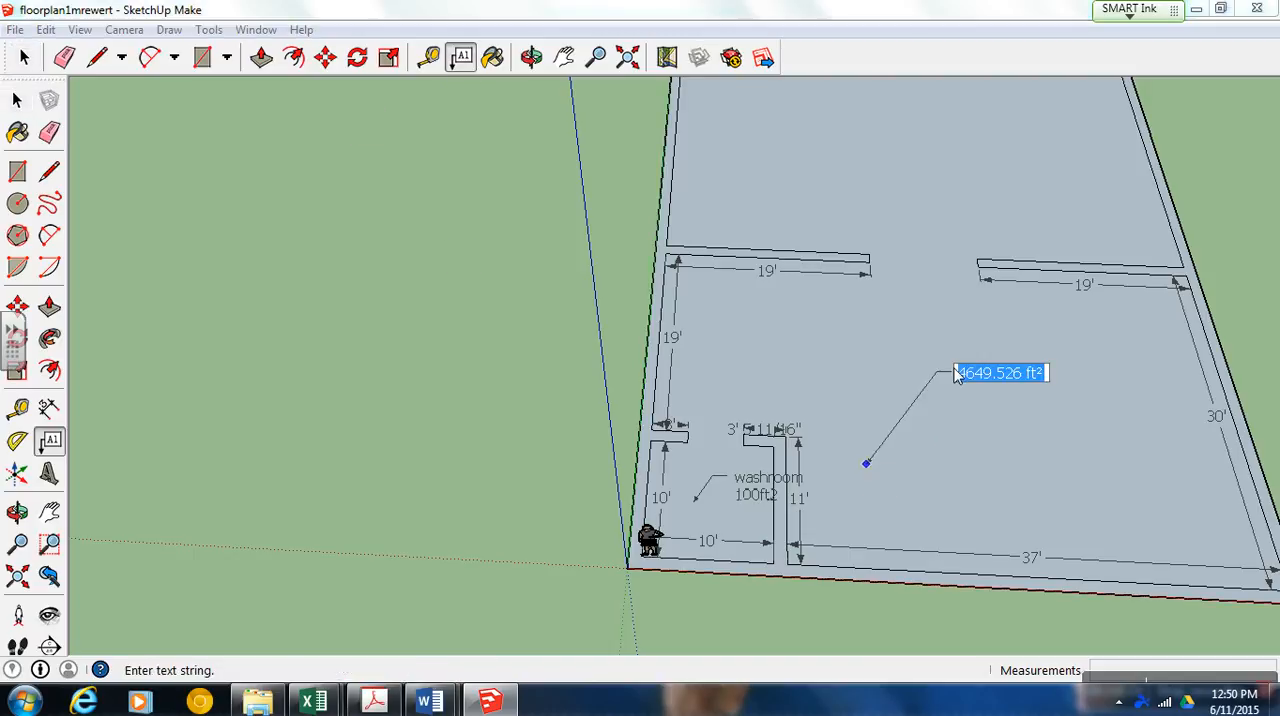
{"action": "type", "text": "living room"}
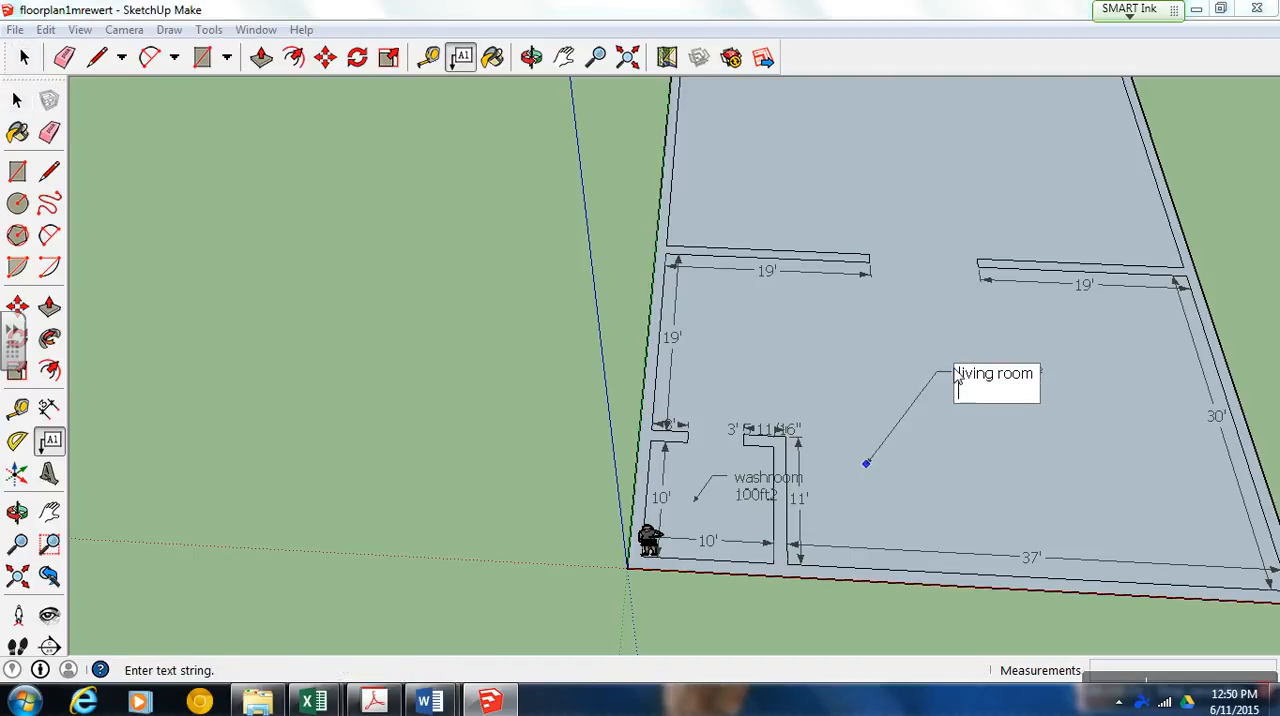
{"action": "type", "text": "1319ft"}
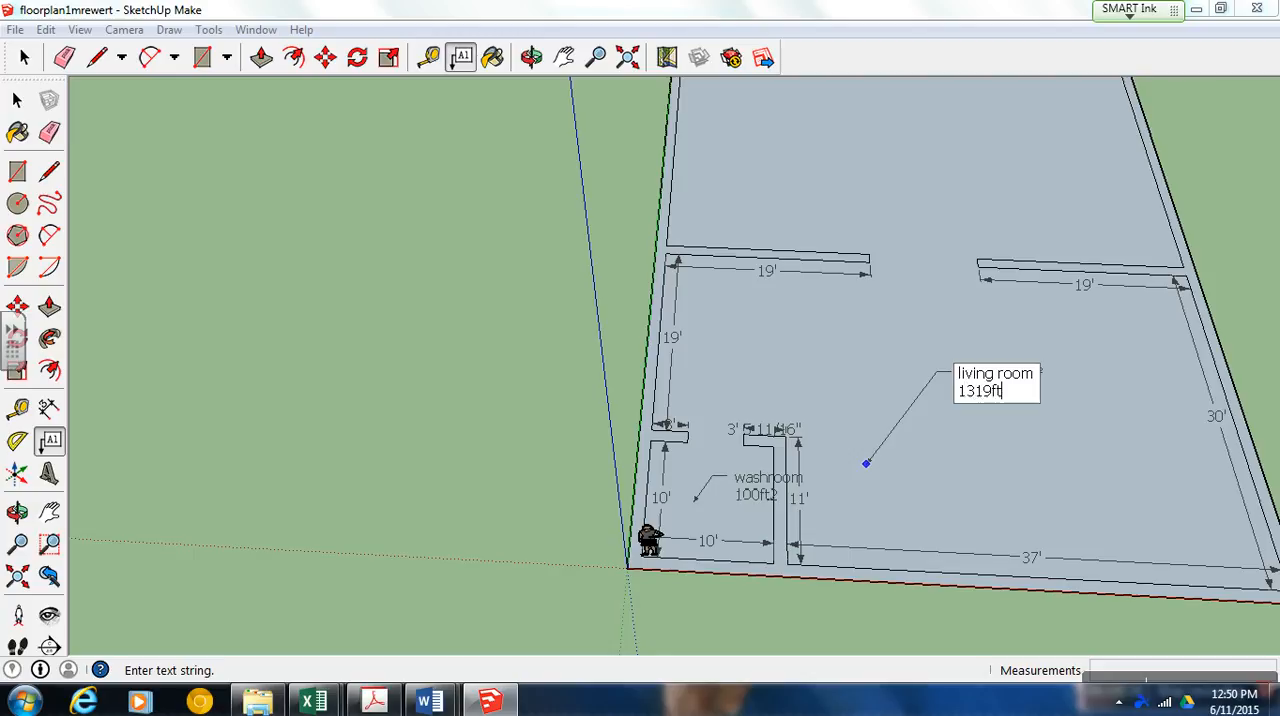
{"action": "type", "text": "2"}
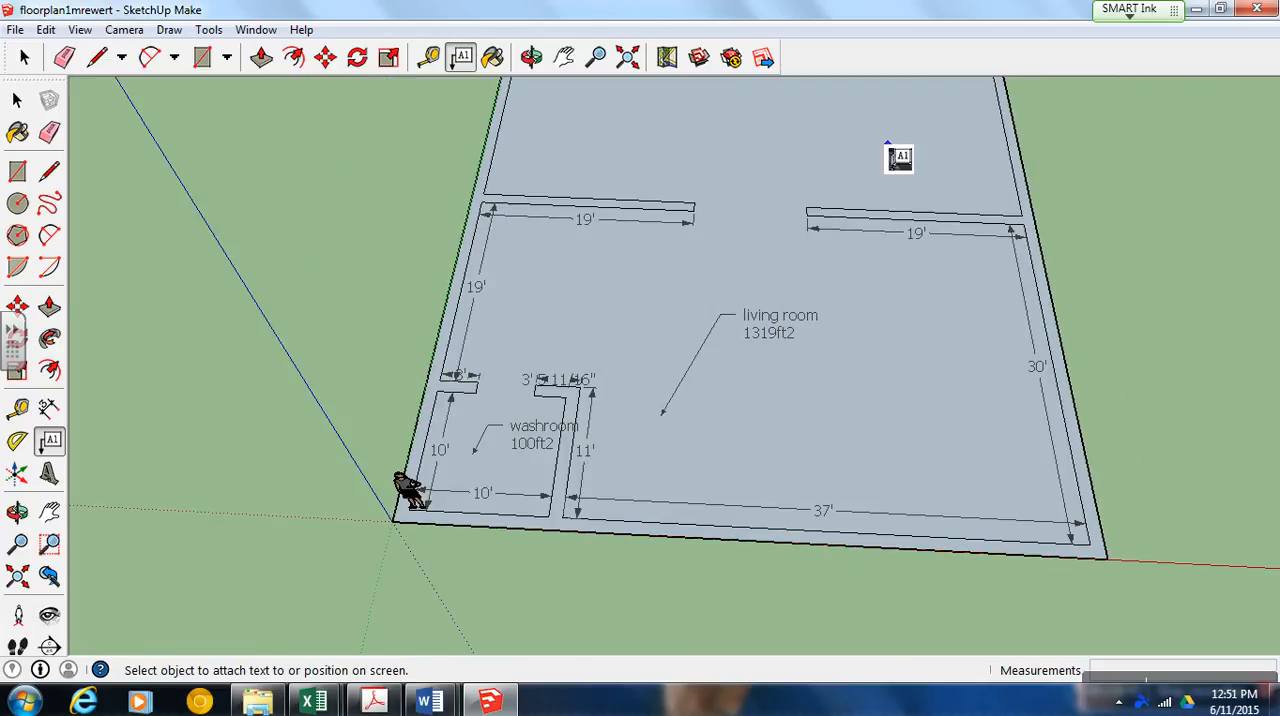
Switch to the Top standard view and pan until the whole layout fits.
{"action": "left_click", "coordinate": [124, 29]}
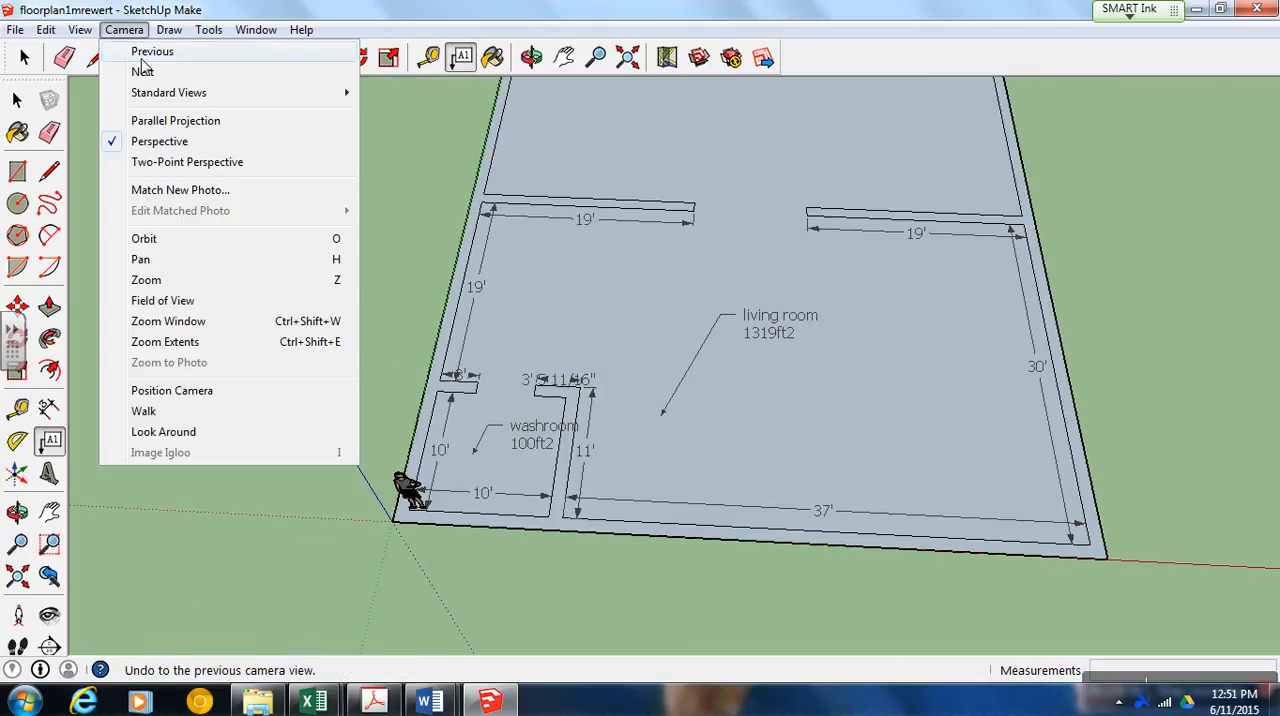
{"action": "mouse_move", "coordinate": [168, 92]}
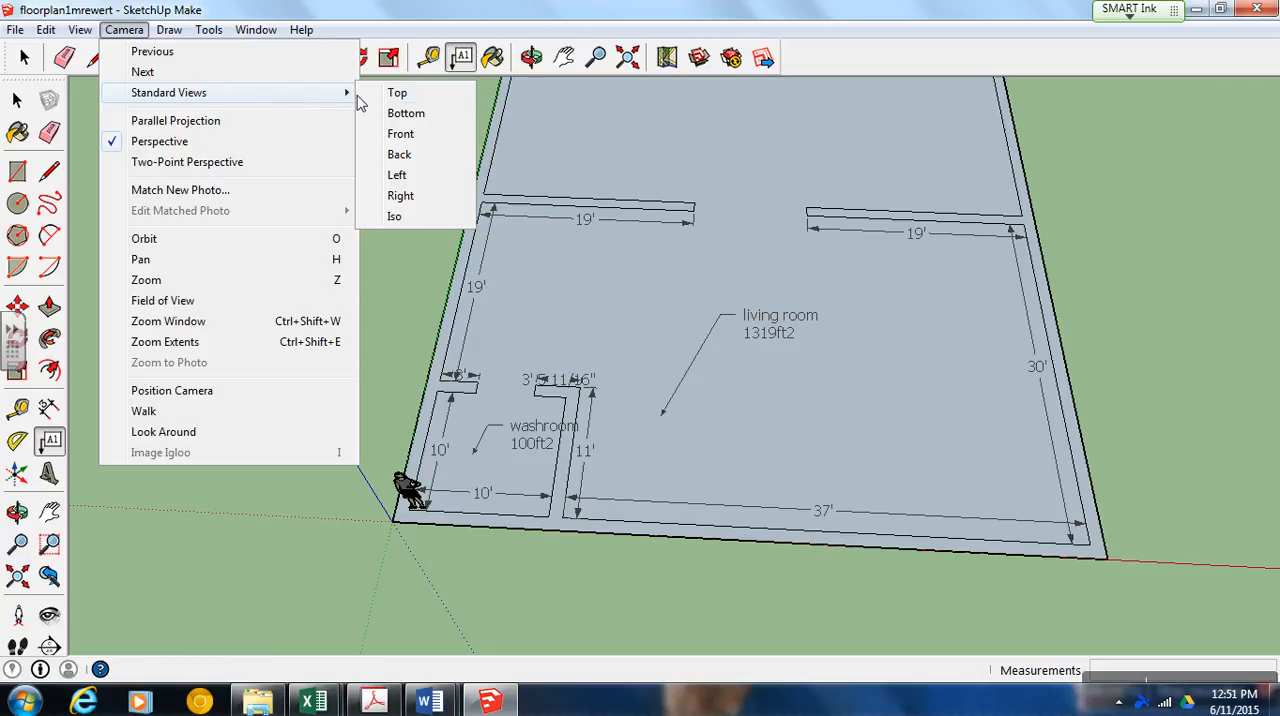
{"action": "left_click", "coordinate": [397, 92]}
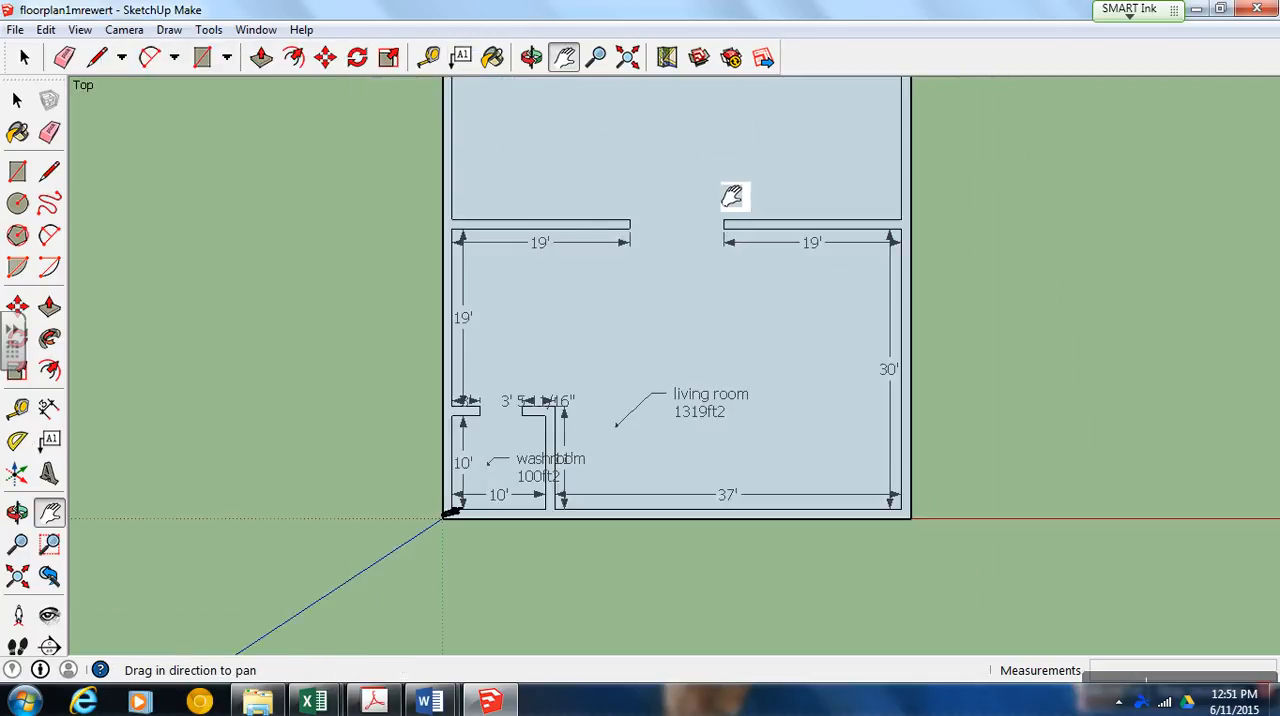
{"action": "left_click_drag", "start_coordinate": [734, 197], "coordinate": [760, 533]}
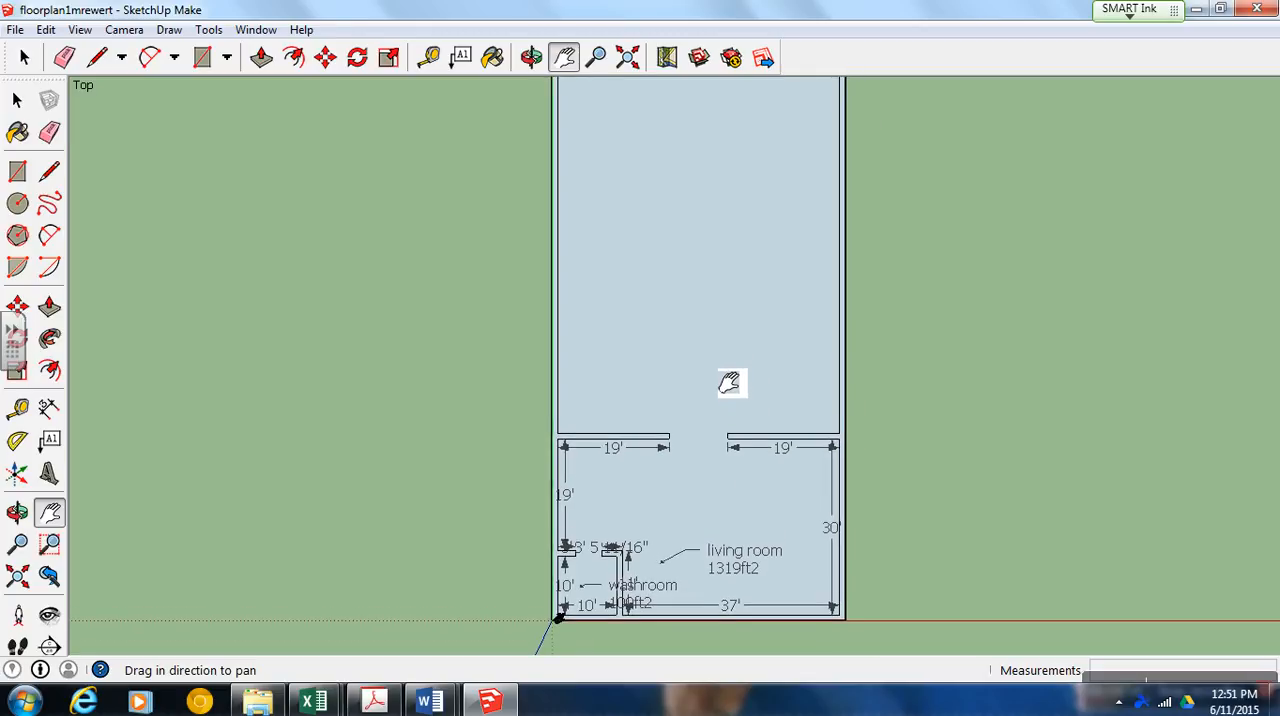
{"action": "left_click_drag", "start_coordinate": [730, 383], "coordinate": [727, 389]}
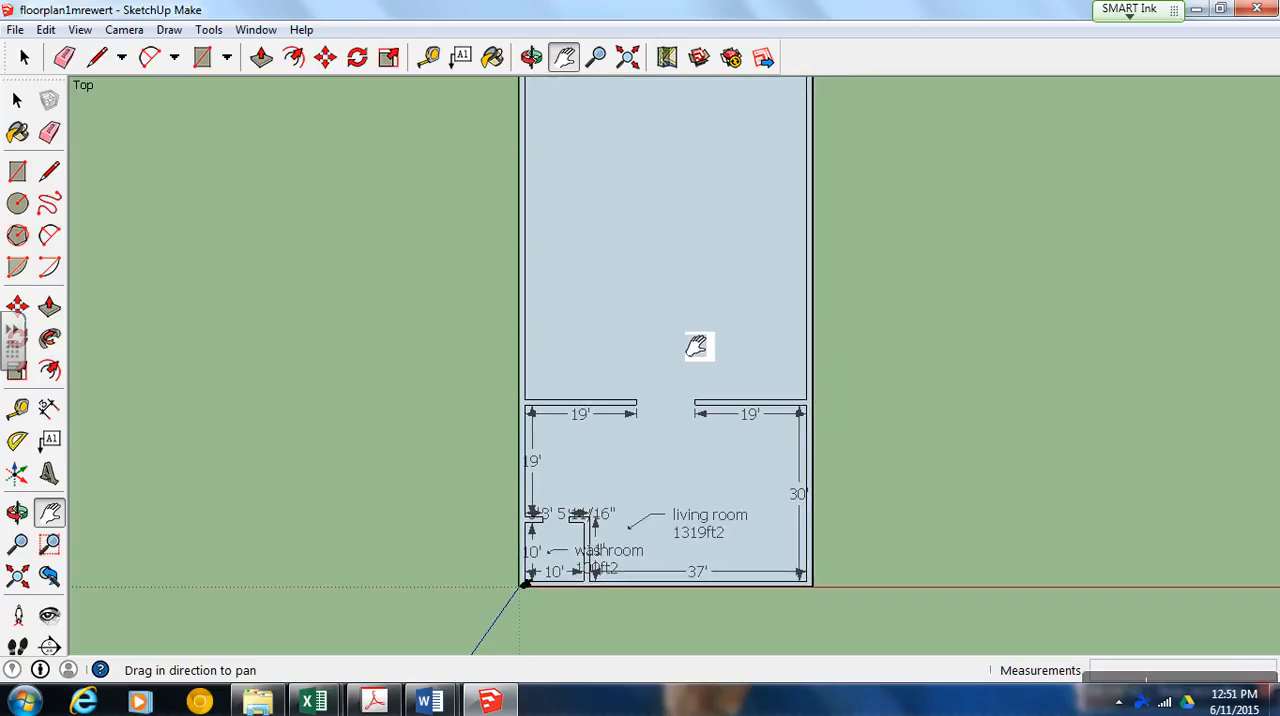
{"action": "left_click_drag", "start_coordinate": [698, 346], "coordinate": [294, 316]}
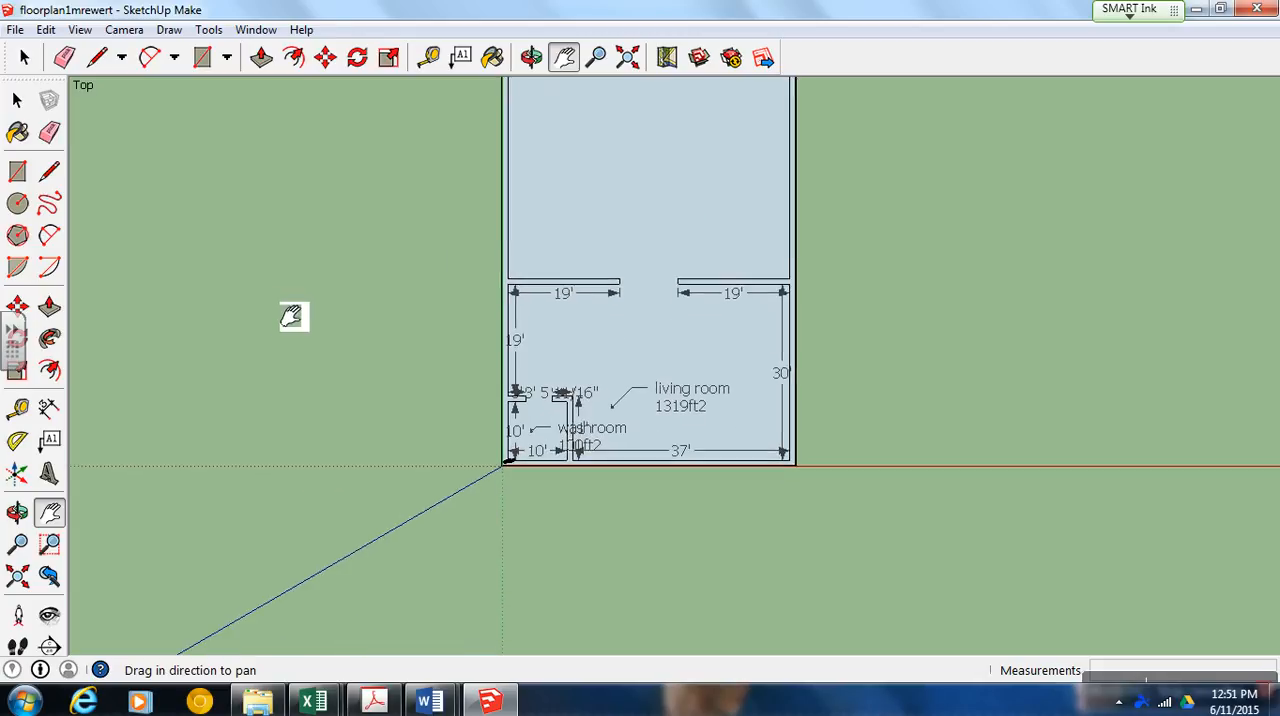